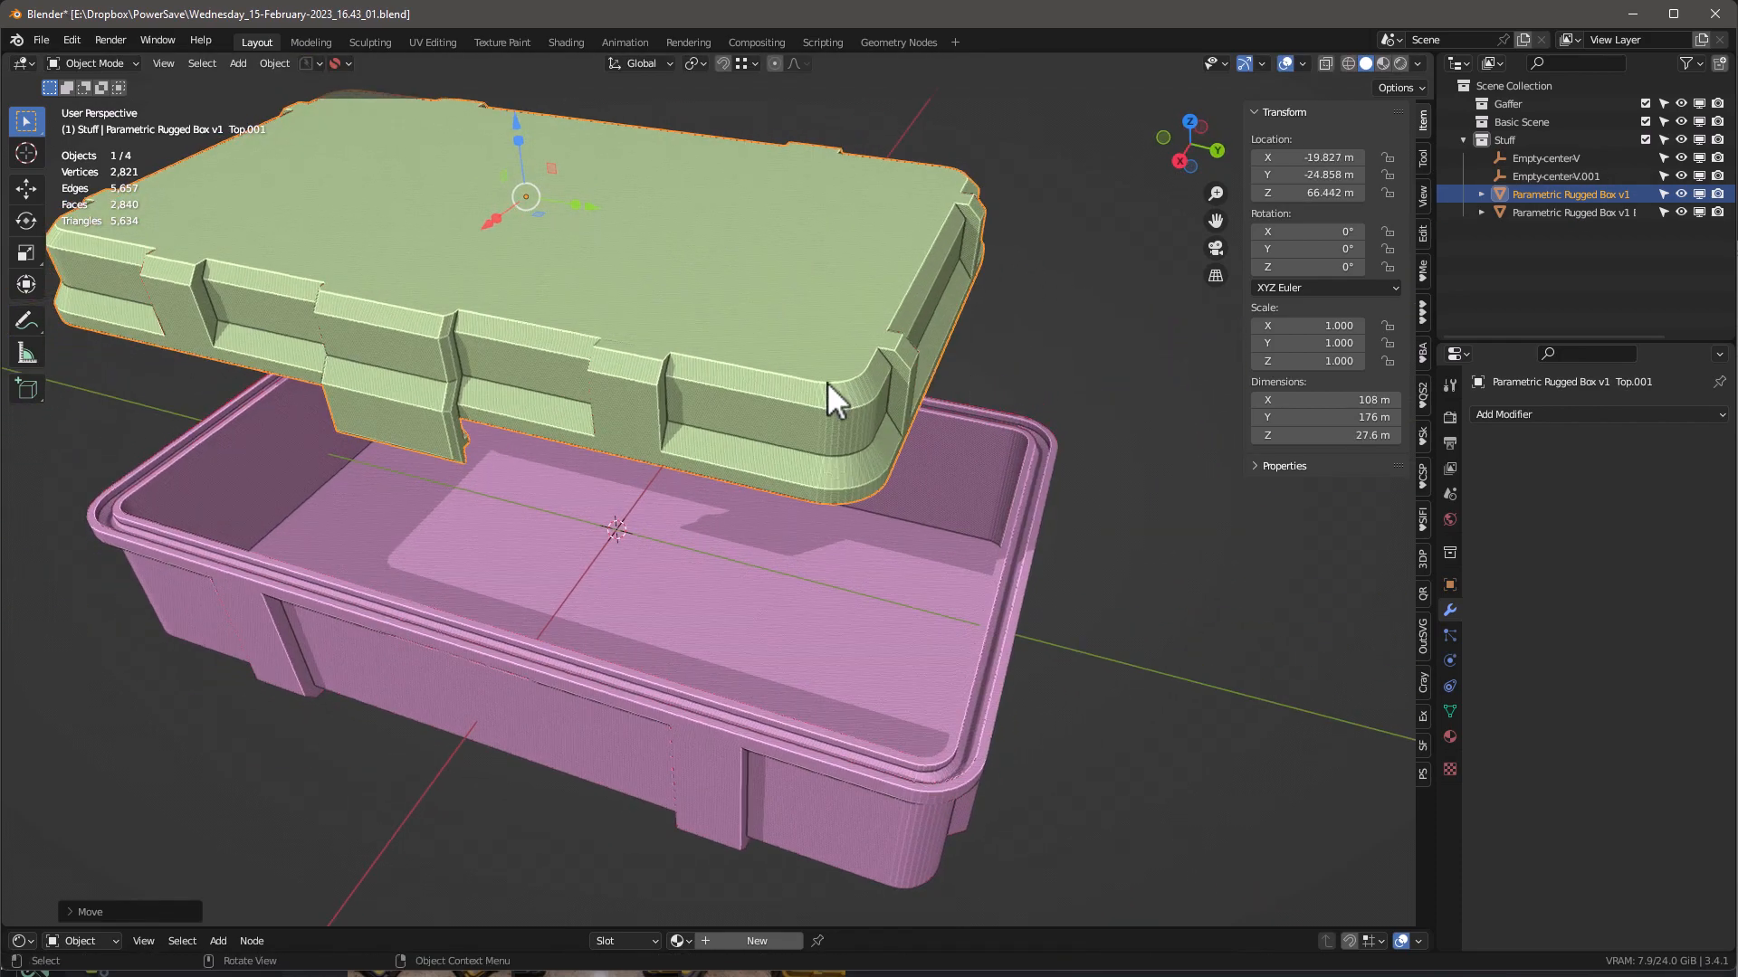
- Enable the header's snapping toggle so moved objects snap
{"action": "left_click_drag", "start_coordinate": [830, 398], "coordinate": [898, 594]}
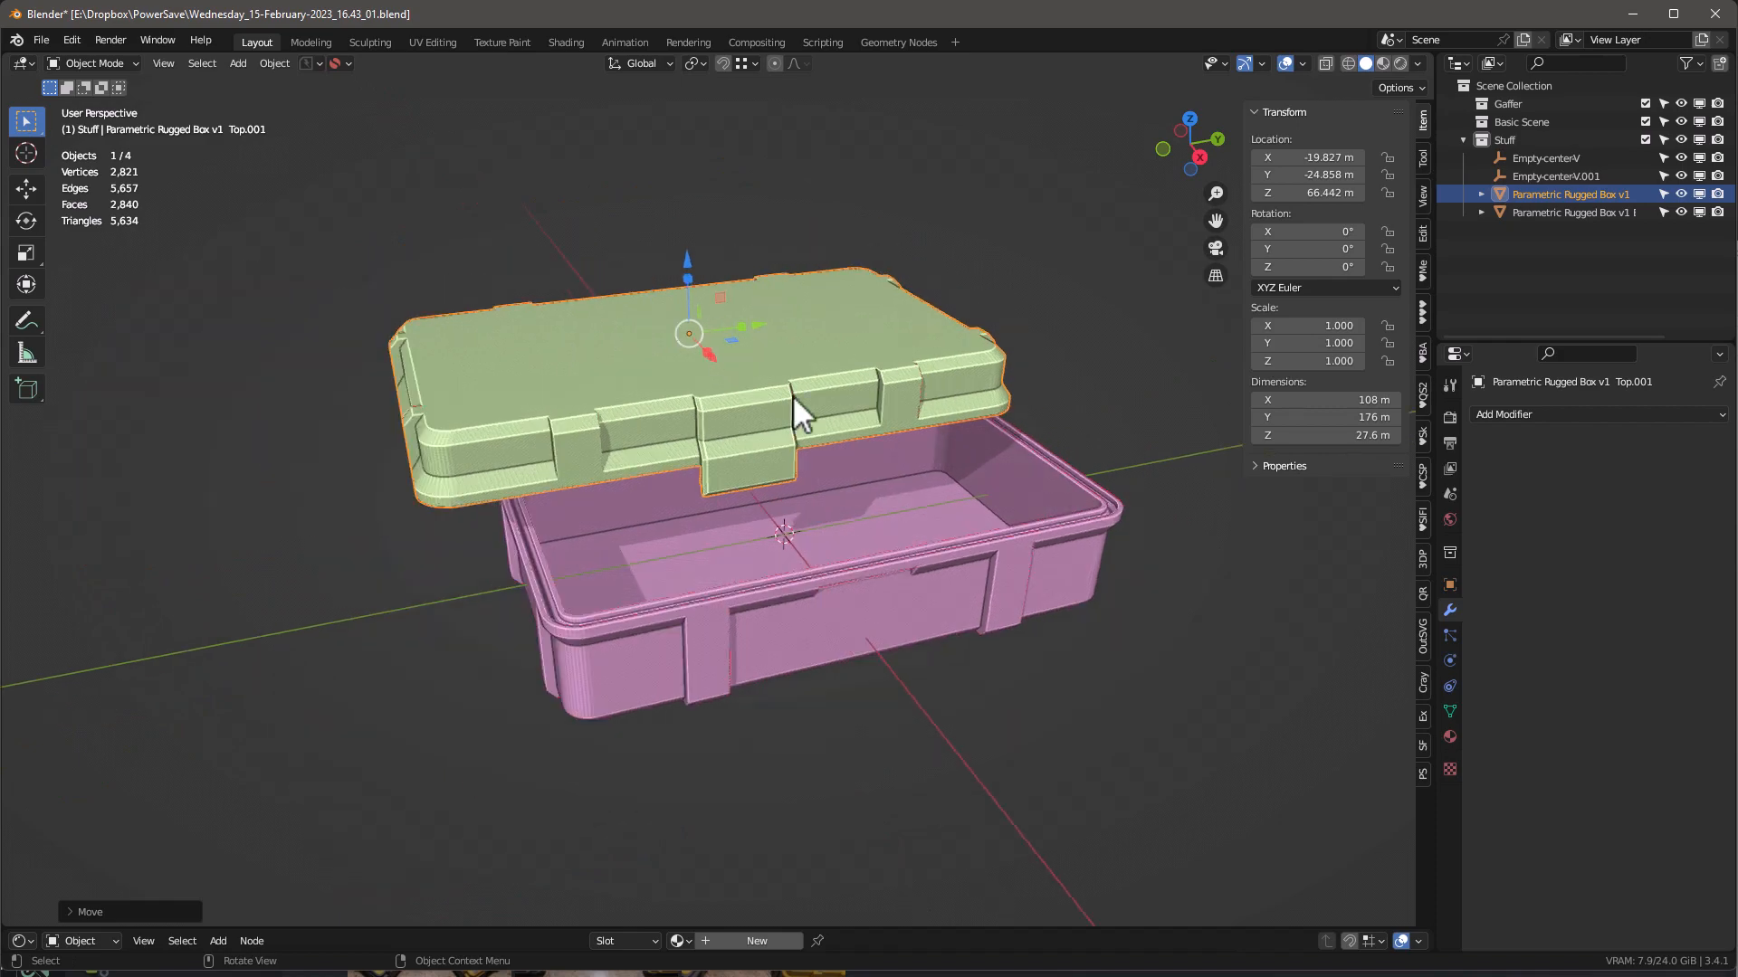
{"action": "left_click_drag", "start_coordinate": [798, 417], "coordinate": [1002, 543]}
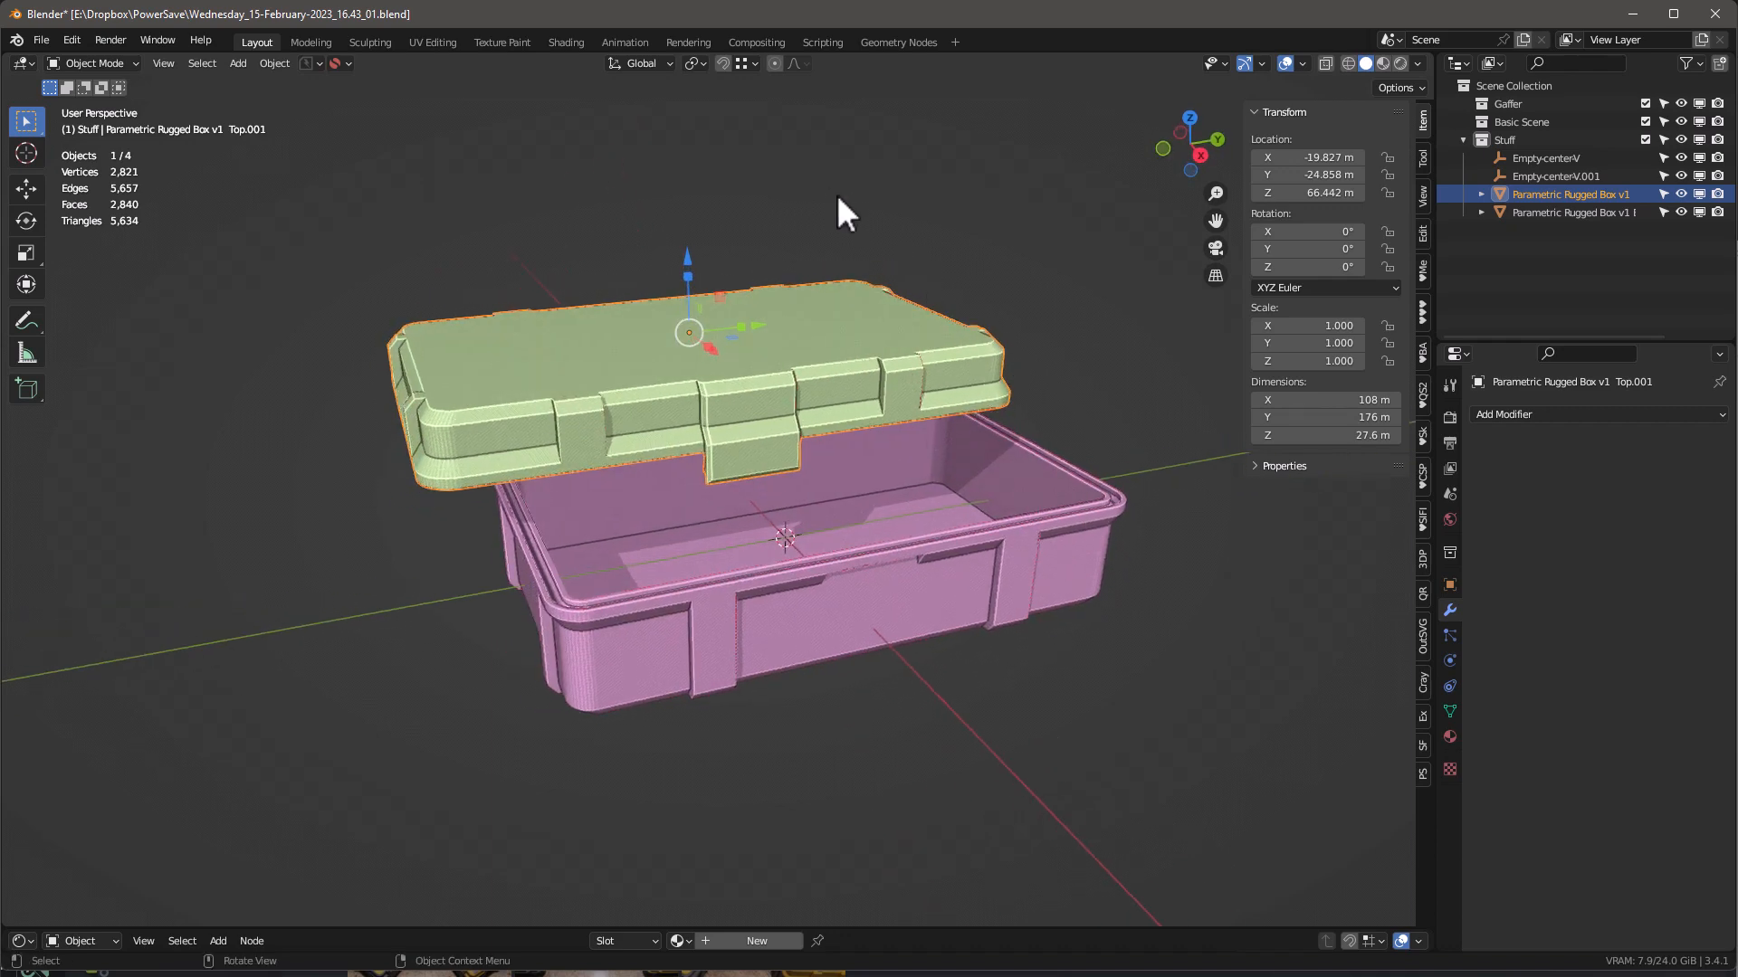
{"action": "left_click", "coordinate": [742, 64]}
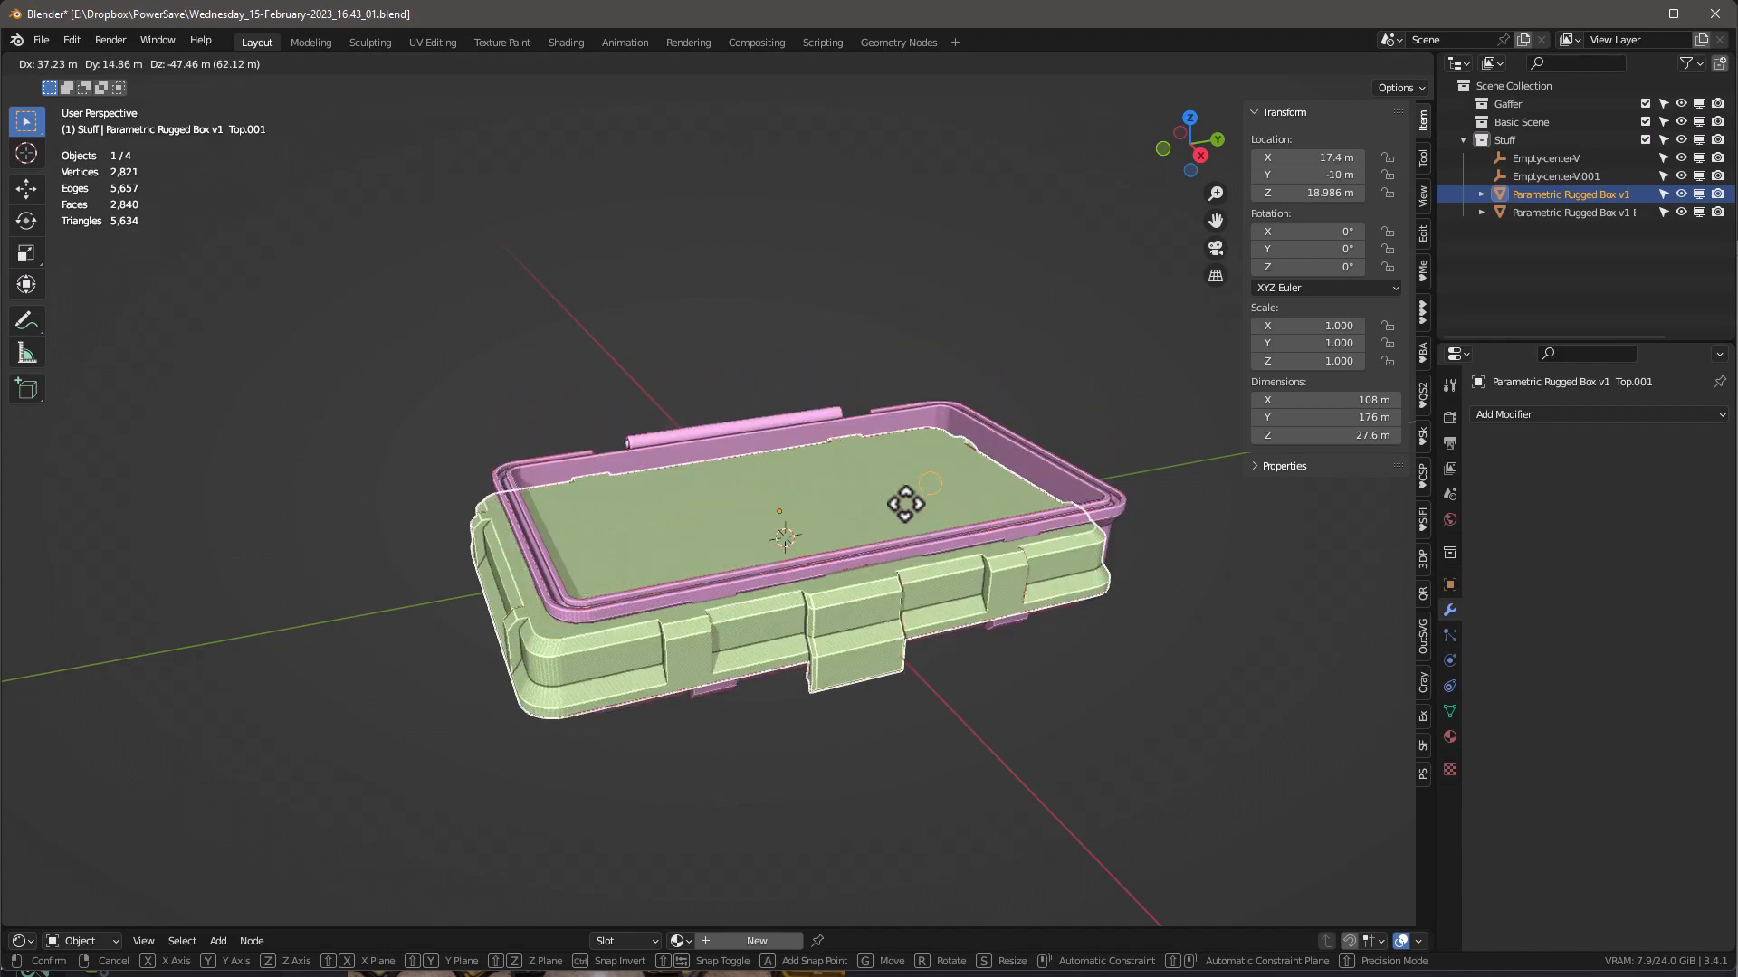
- Test-move the lid over the box's top and cancel, leaving it at its original spot
{"action": "left_click_drag", "start_coordinate": [904, 505], "coordinate": [1124, 513]}
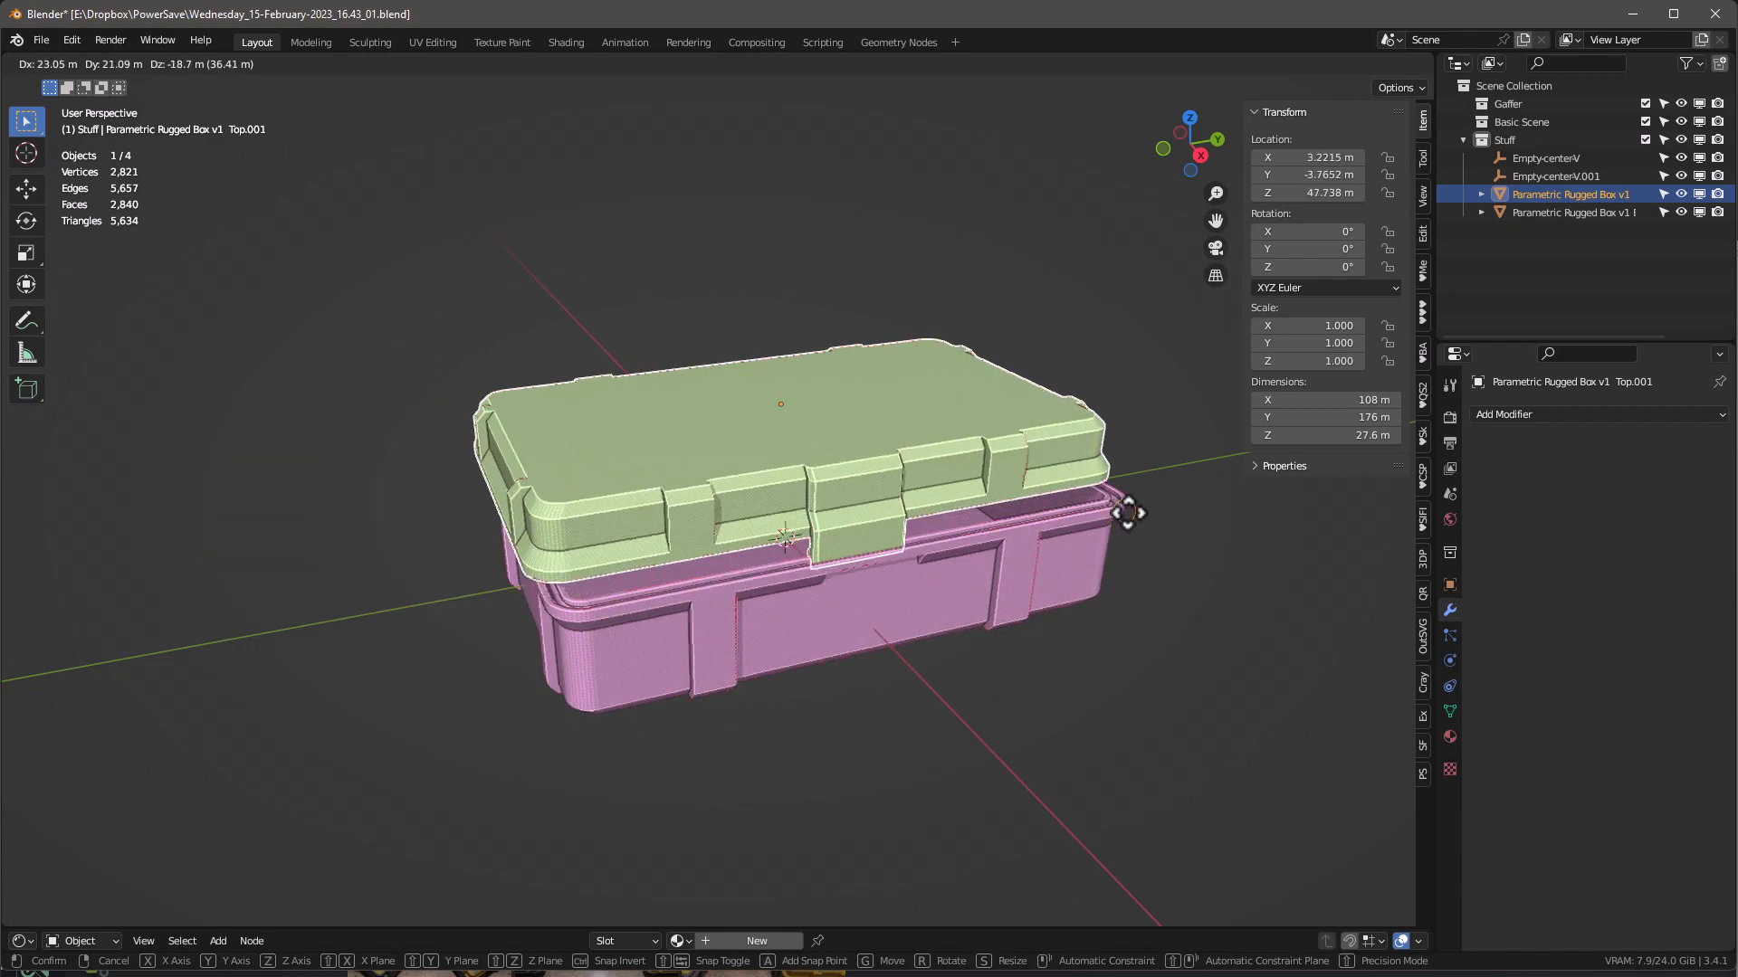
{"action": "left_click_drag", "start_coordinate": [1127, 512], "coordinate": [1005, 458]}
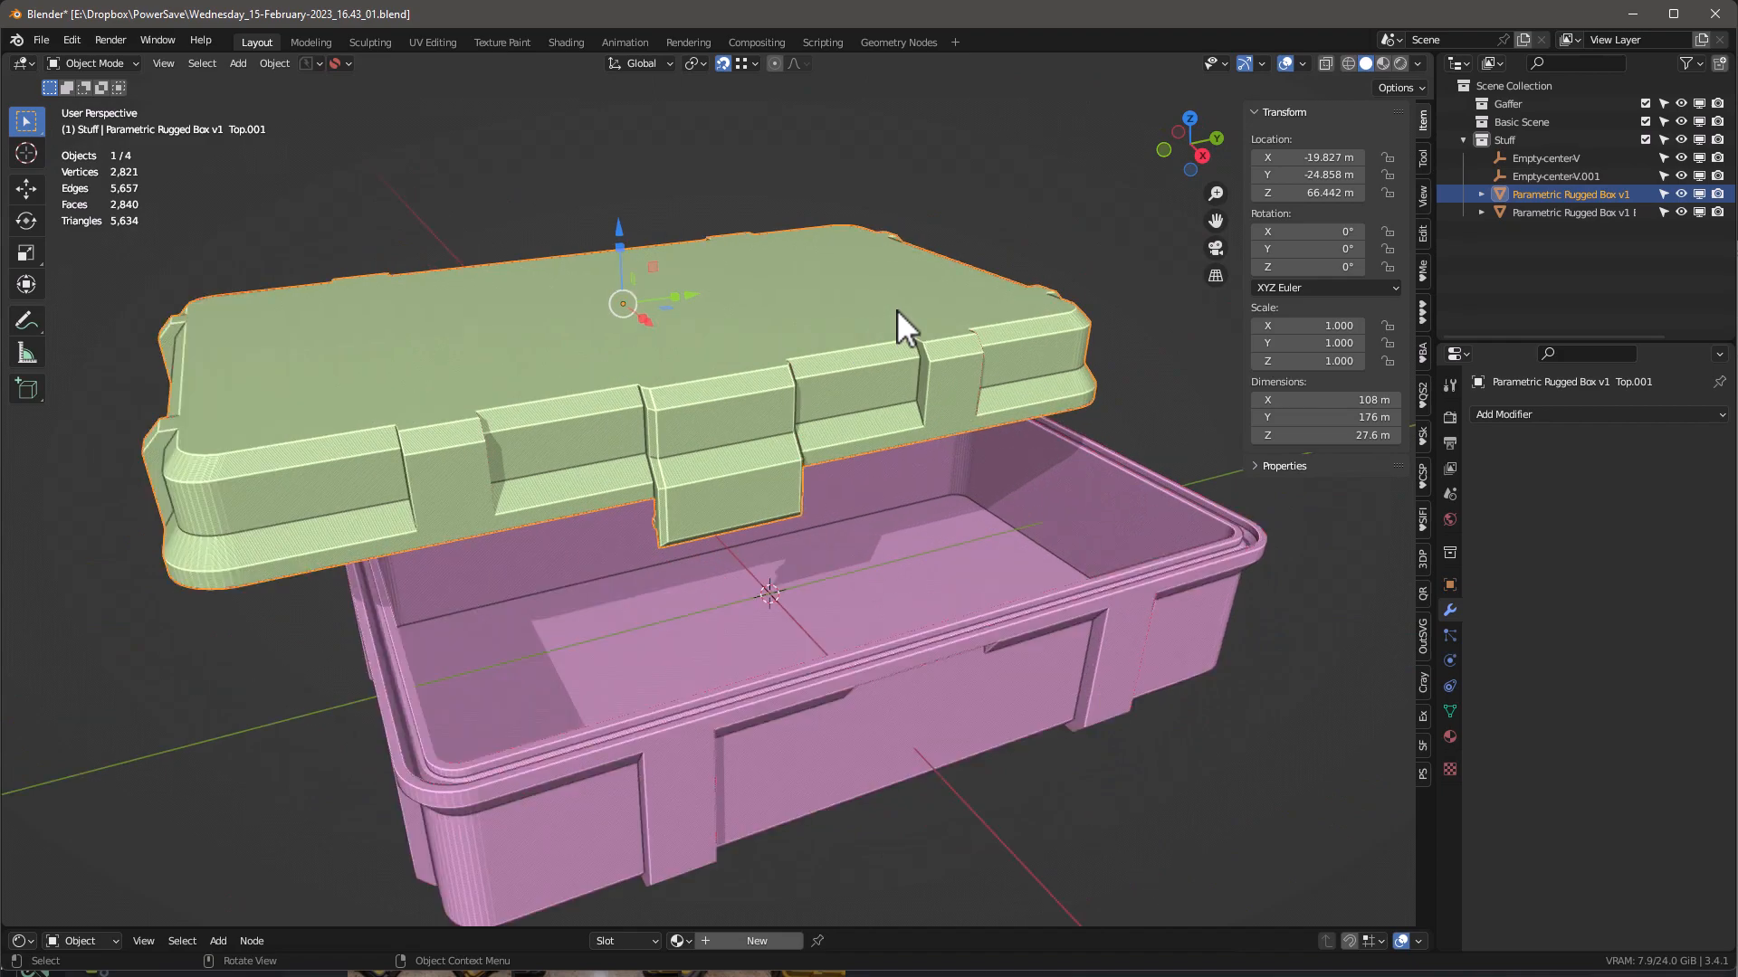
{"action": "left_click_drag", "start_coordinate": [887, 322], "coordinate": [865, 309]}
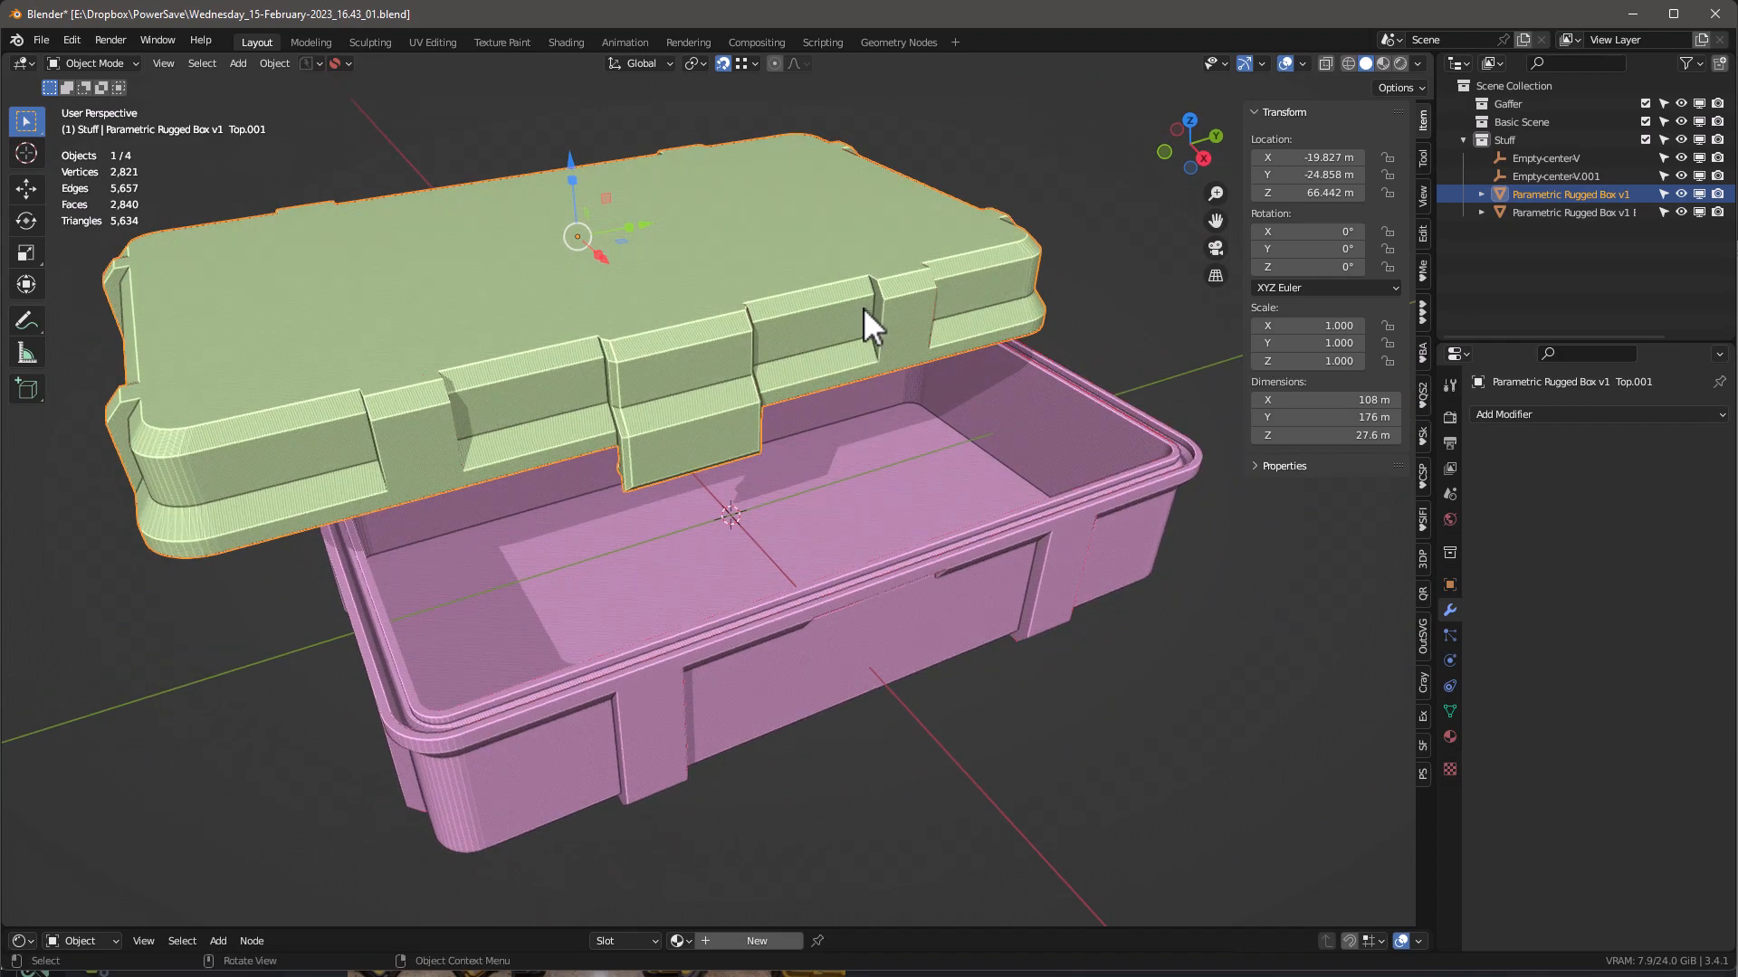
{"action": "mouse_move", "coordinate": [851, 337]}
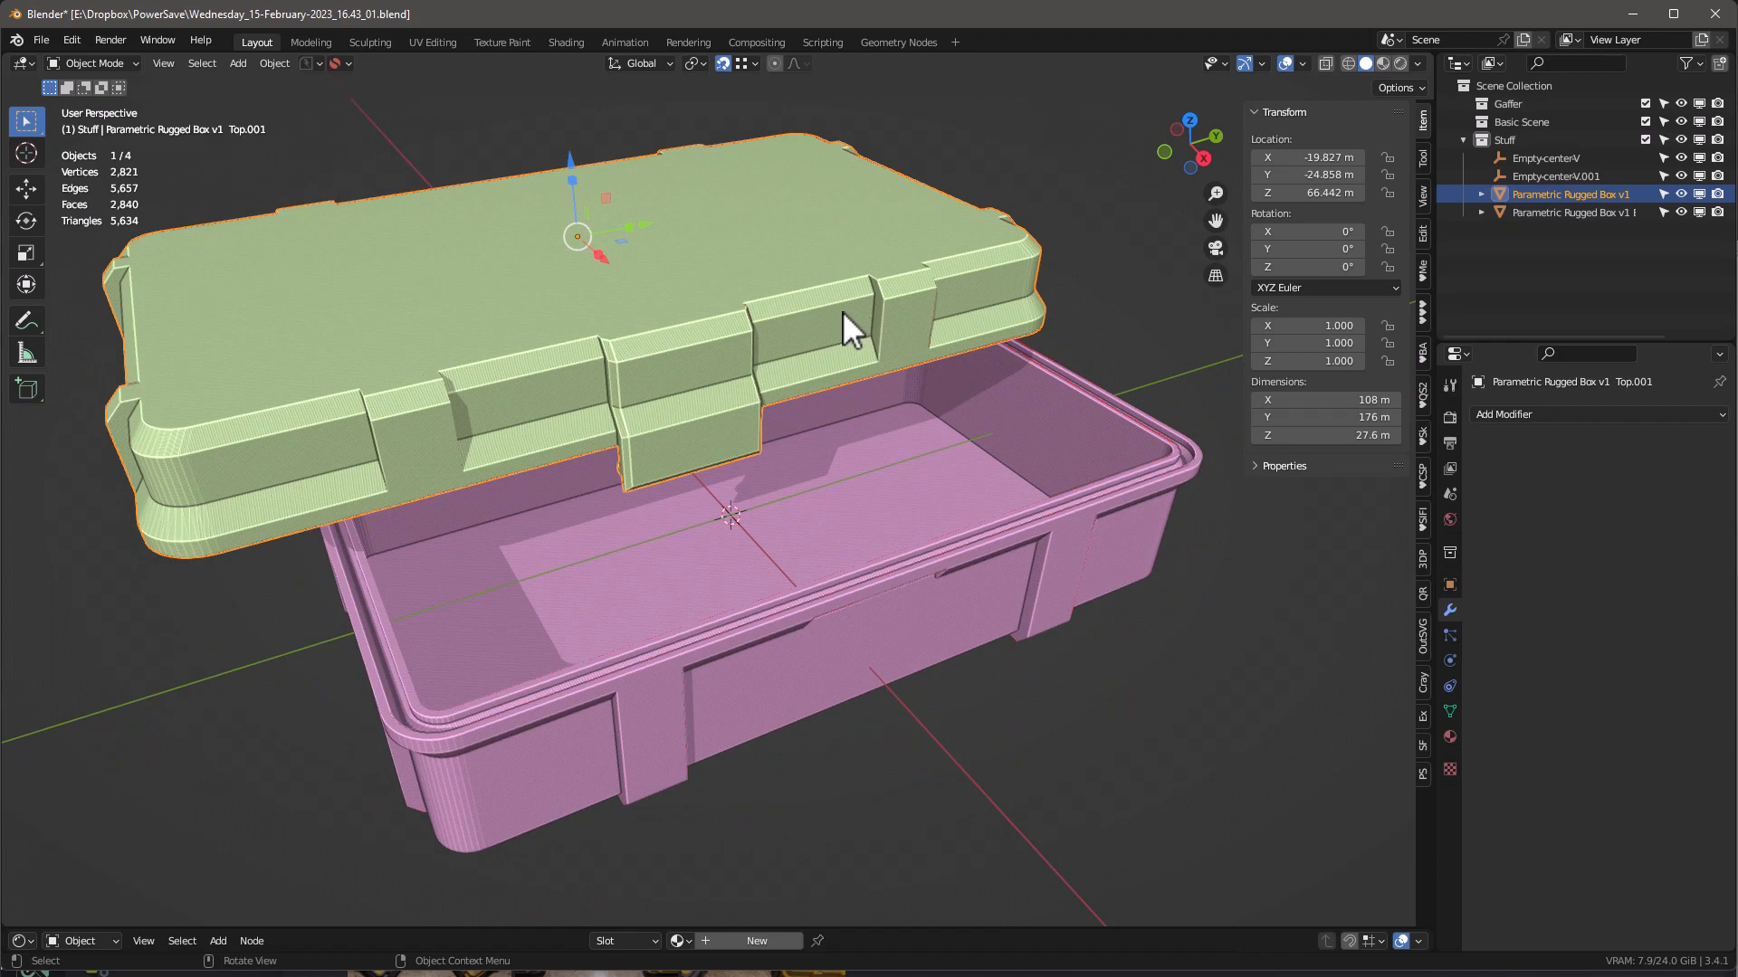
{"action": "mouse_move", "coordinate": [974, 328]}
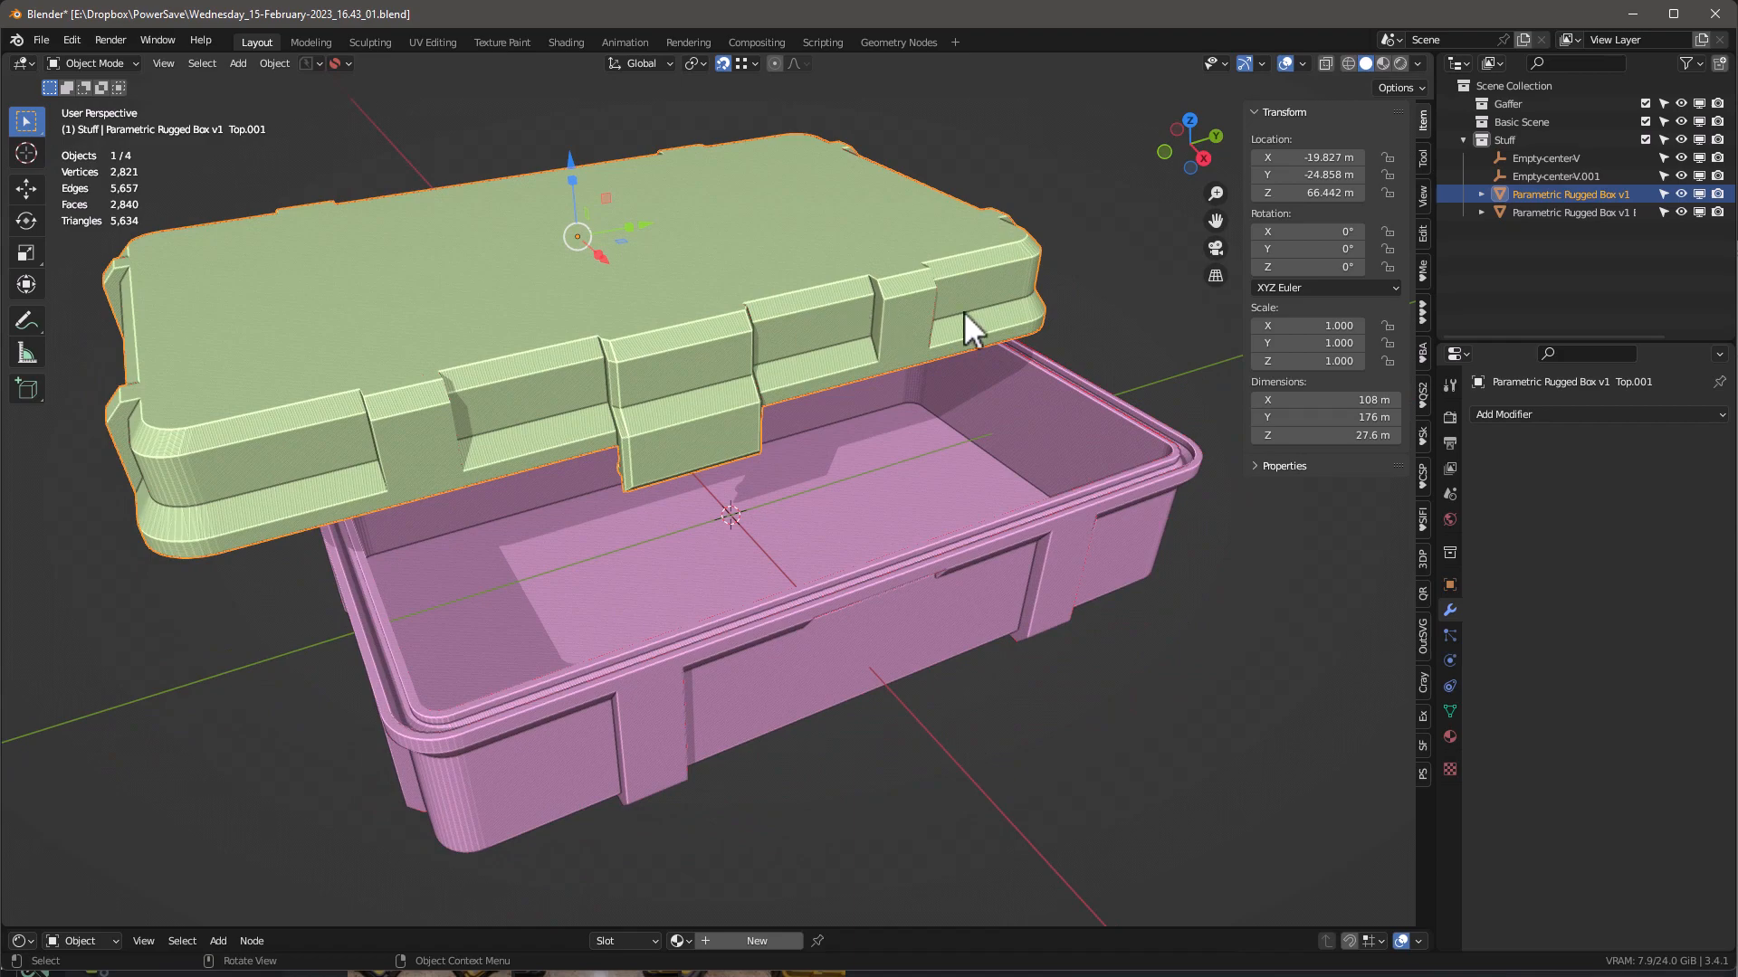
{"action": "mouse_move", "coordinate": [892, 273]}
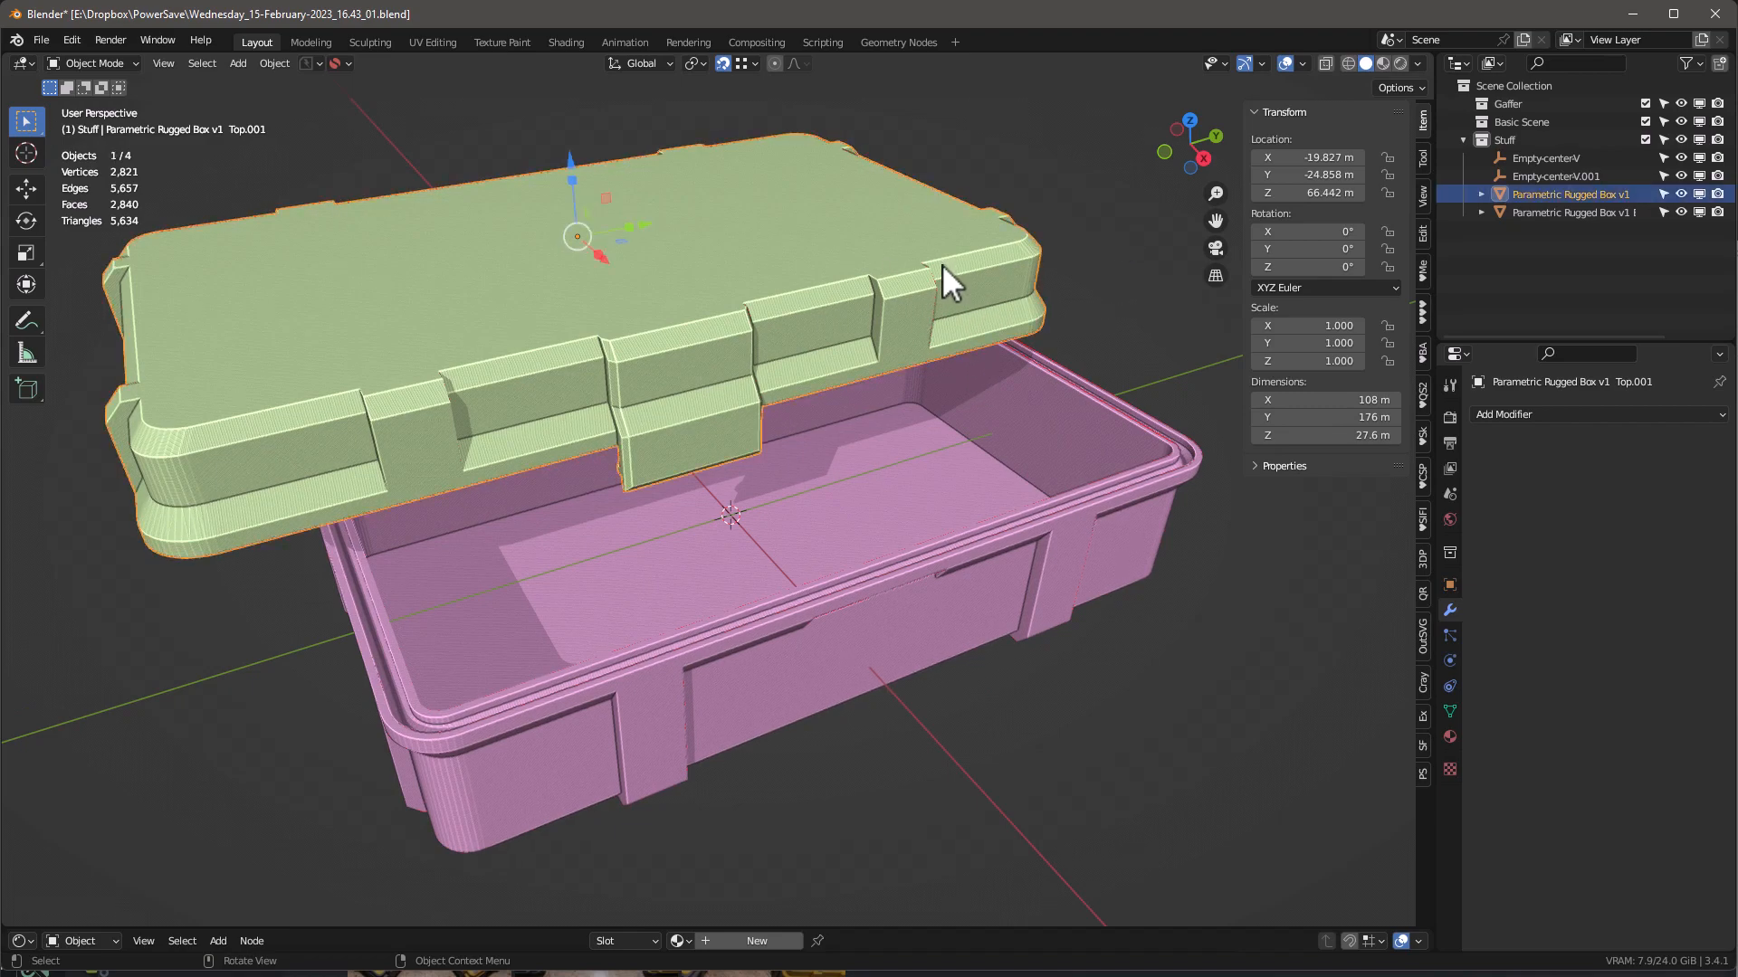
- In Edit Mode, place the 3D cursor on the lid's bottom corner vertex via Cursor to Selected
{"action": "key", "text": "Tab"}
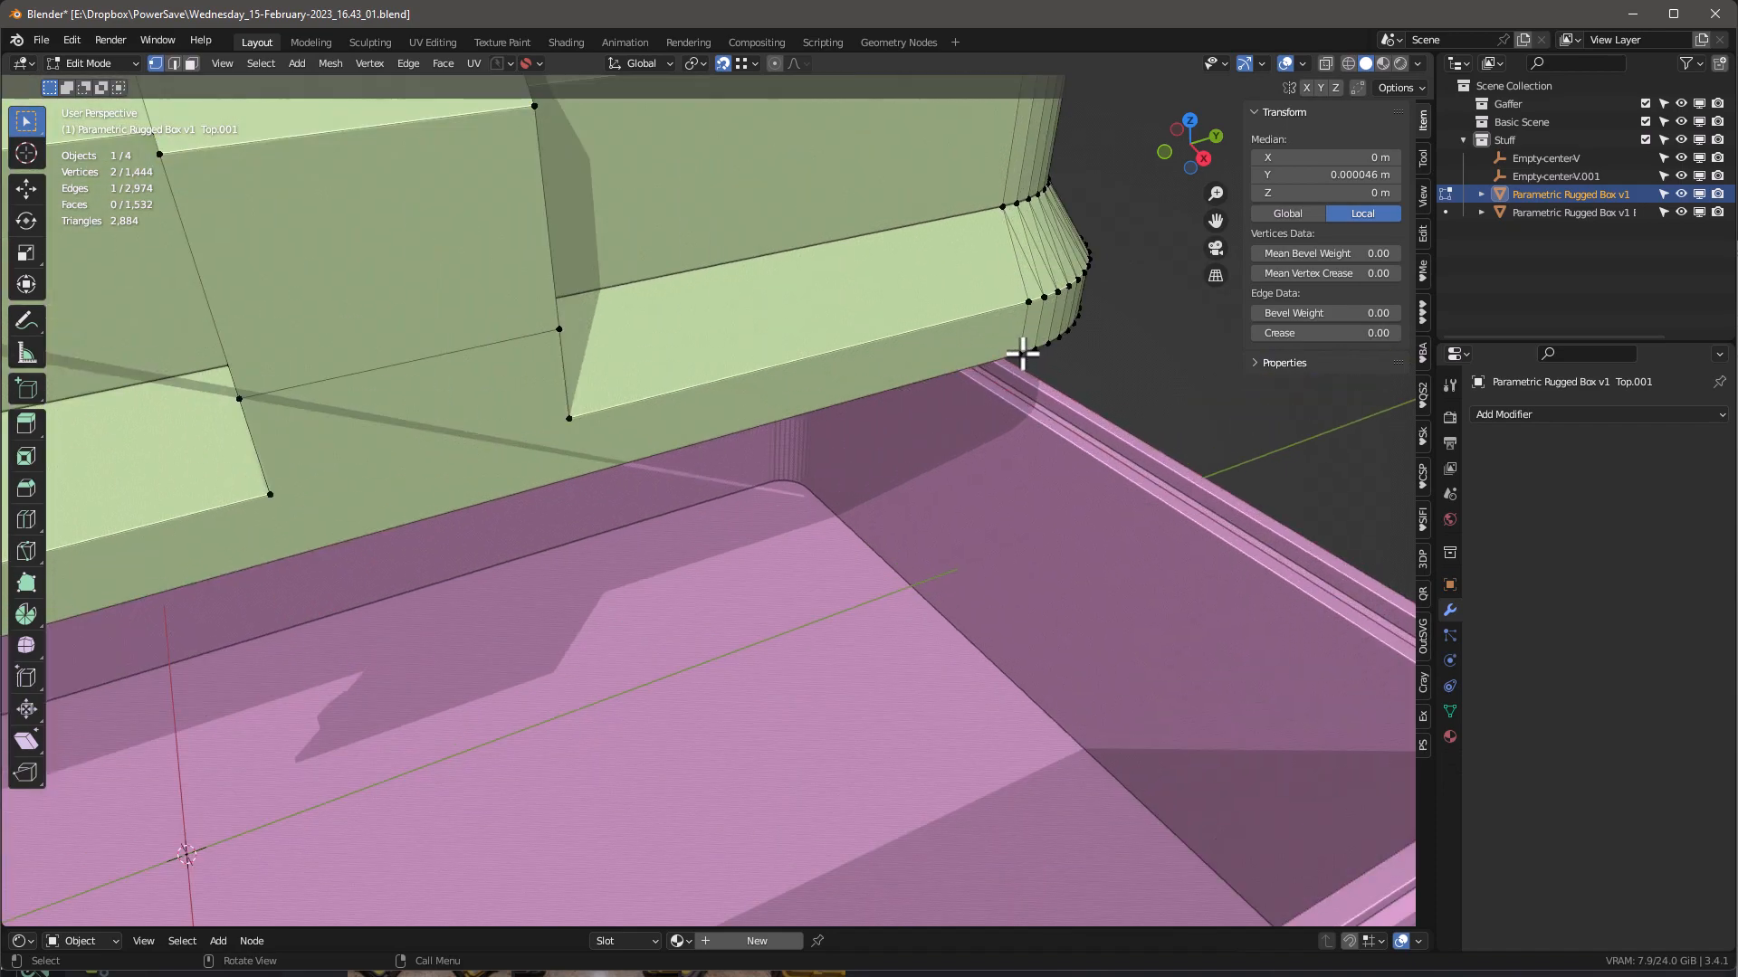
{"action": "left_click", "coordinate": [1017, 353]}
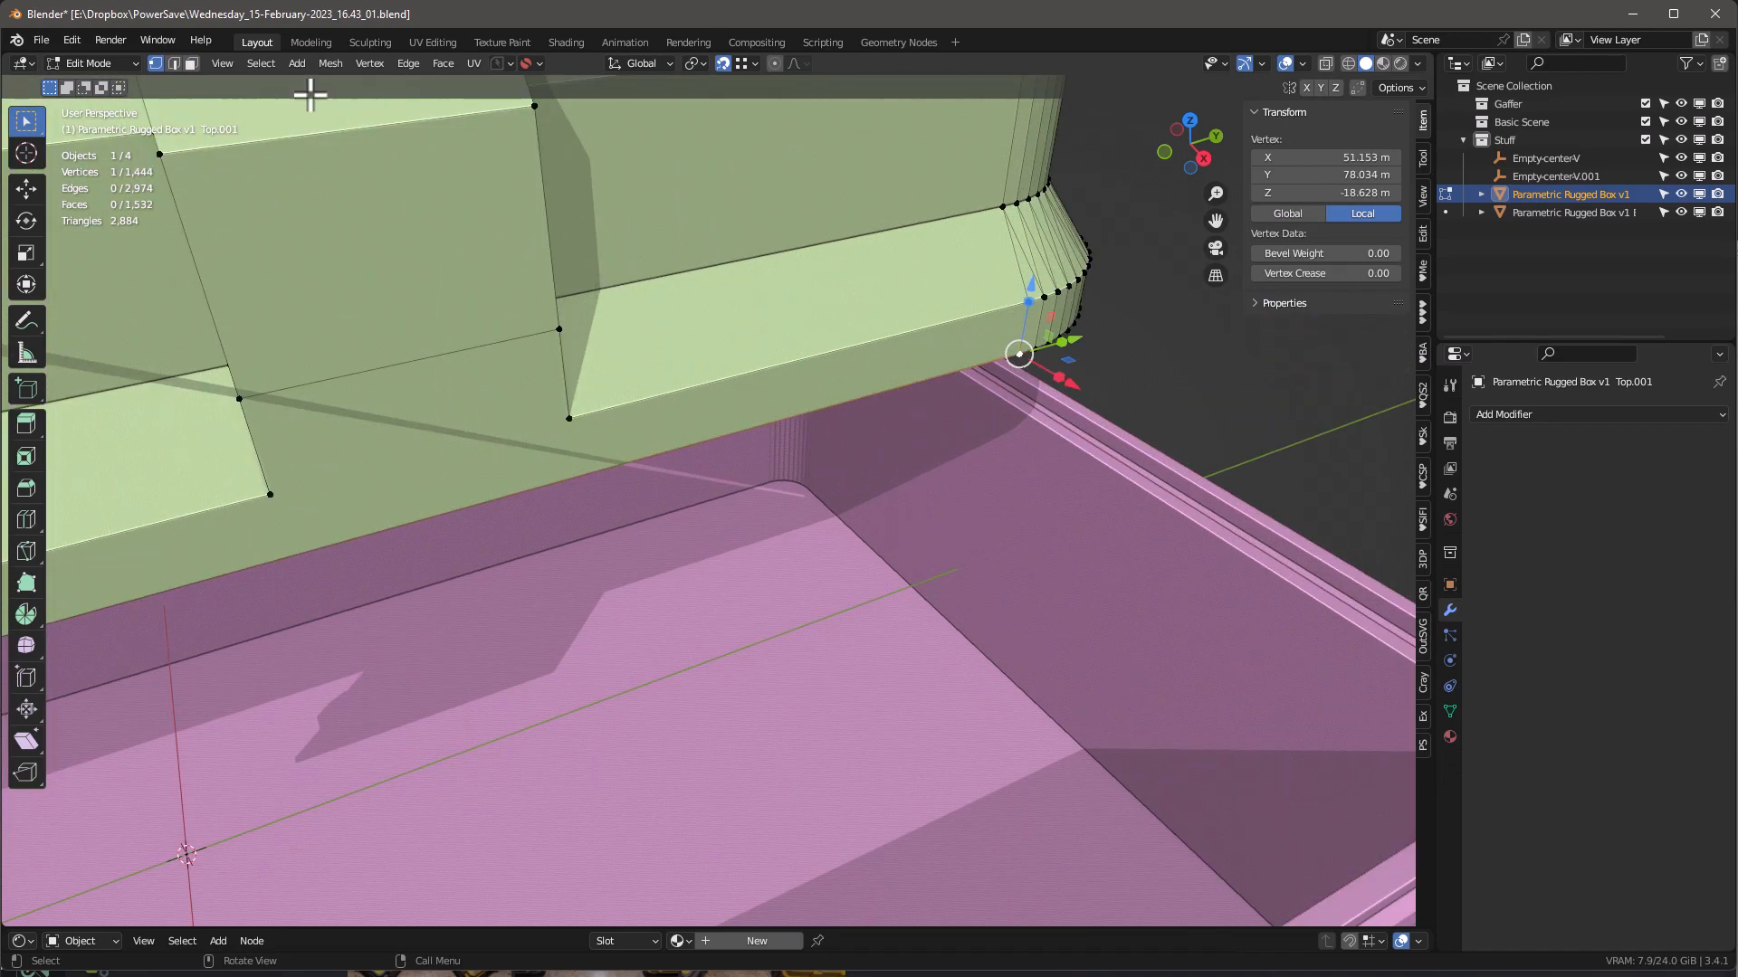
{"action": "left_click", "coordinate": [329, 63]}
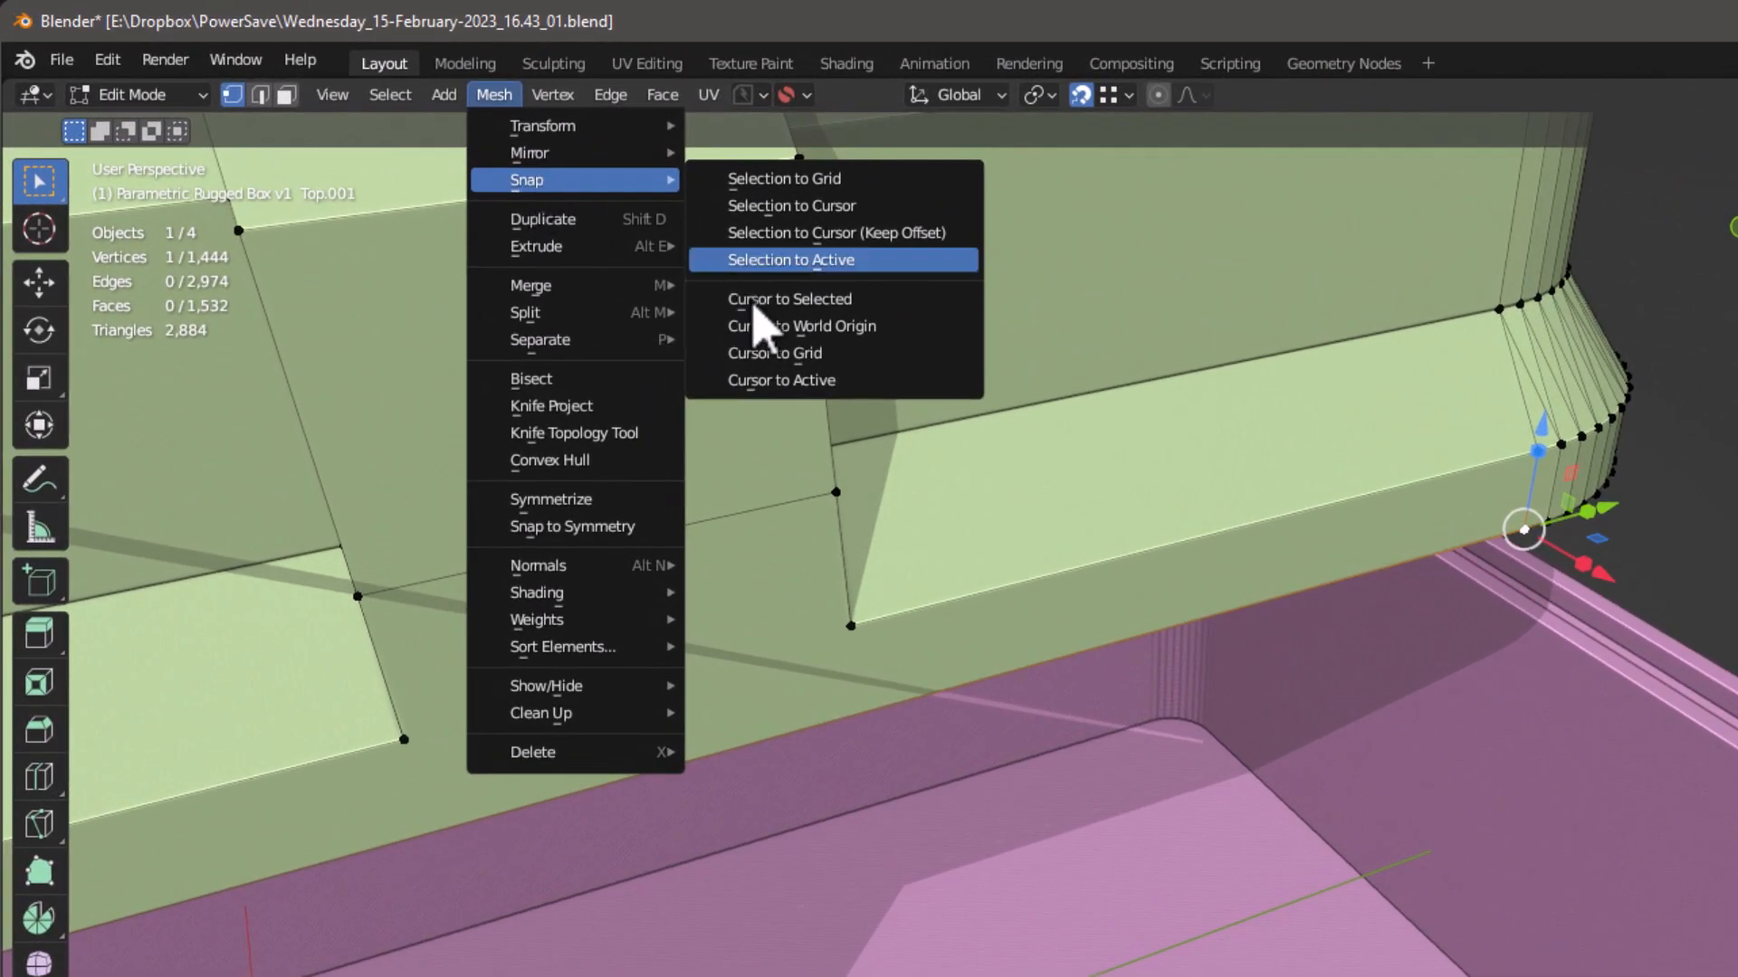
{"action": "left_click", "coordinate": [787, 258]}
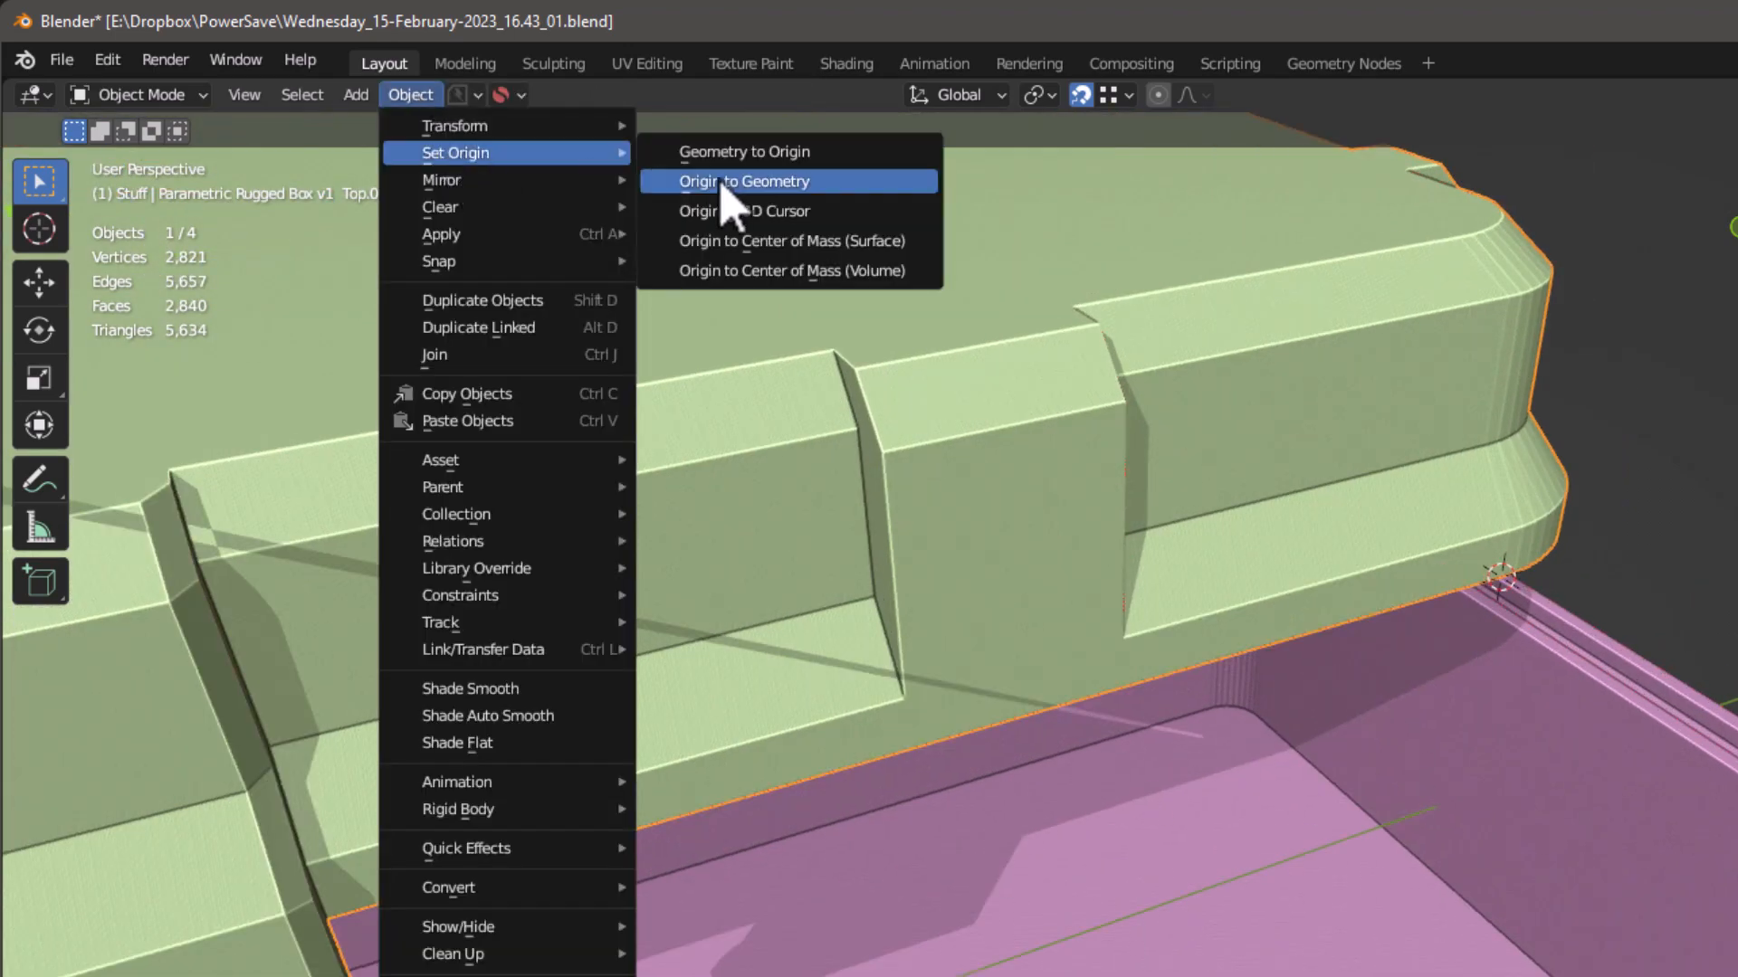
- Set the lid's origin to the 3D cursor at that corner
{"action": "left_click", "coordinate": [746, 181]}
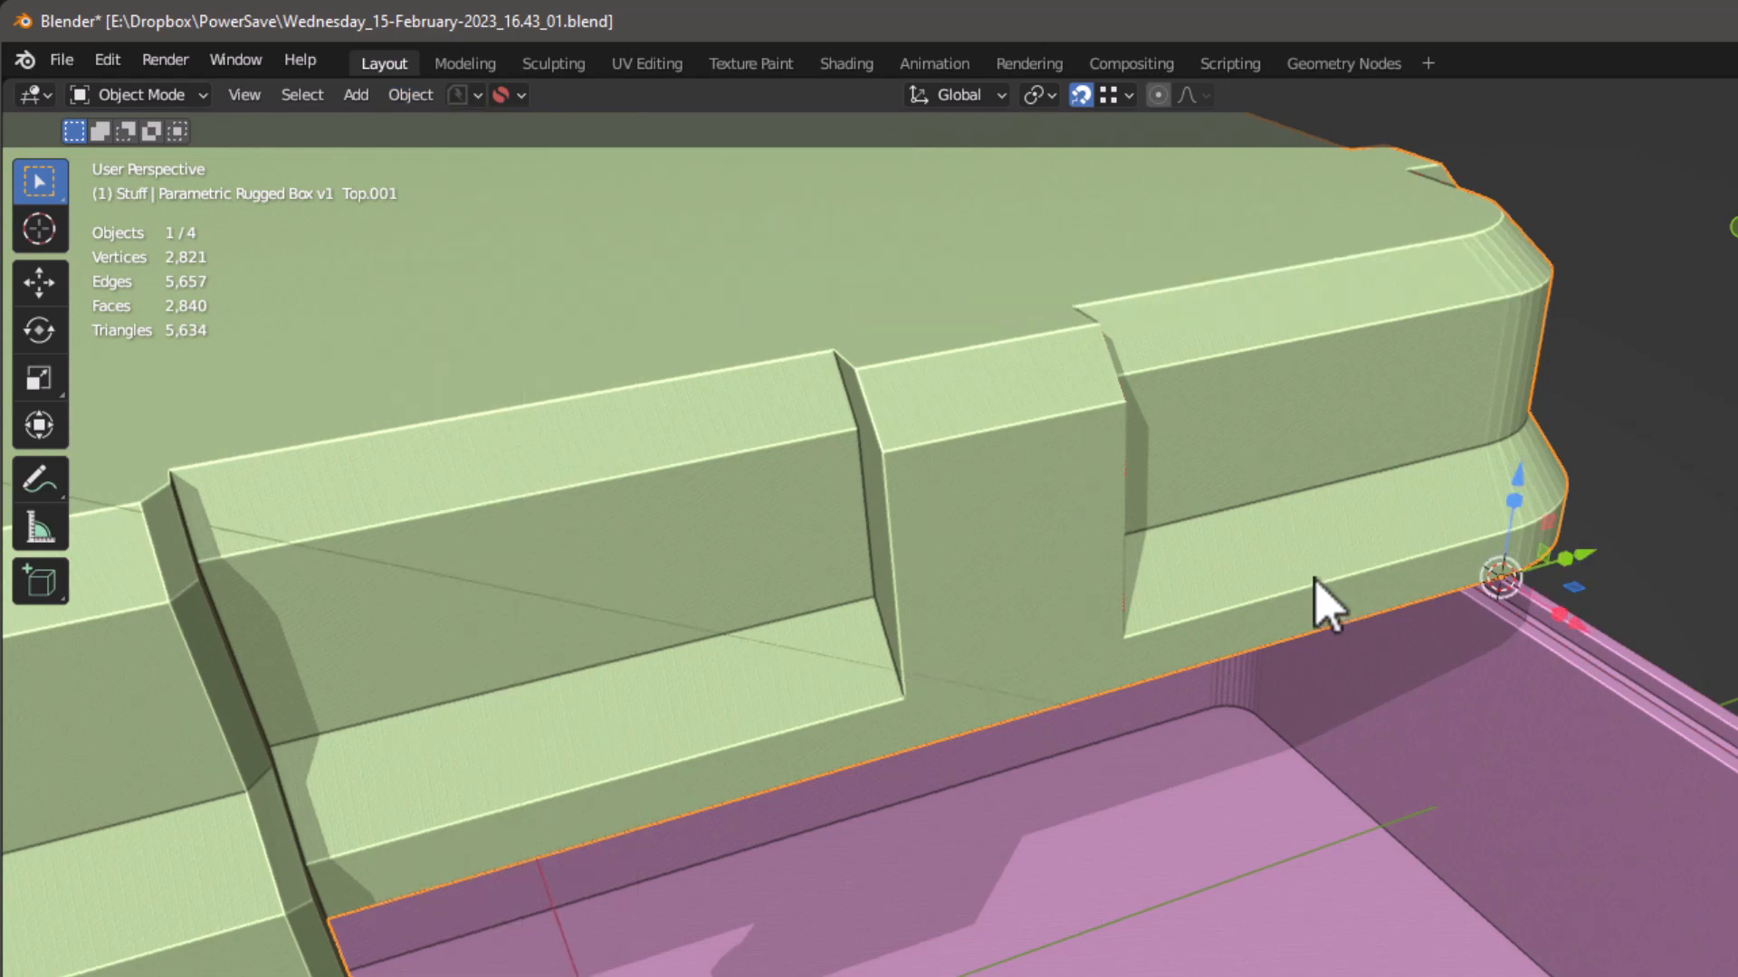
- Set Snap To: Vertex (Closest) in the header's snapping options
{"action": "left_click_drag", "start_coordinate": [1325, 586], "coordinate": [1280, 433]}
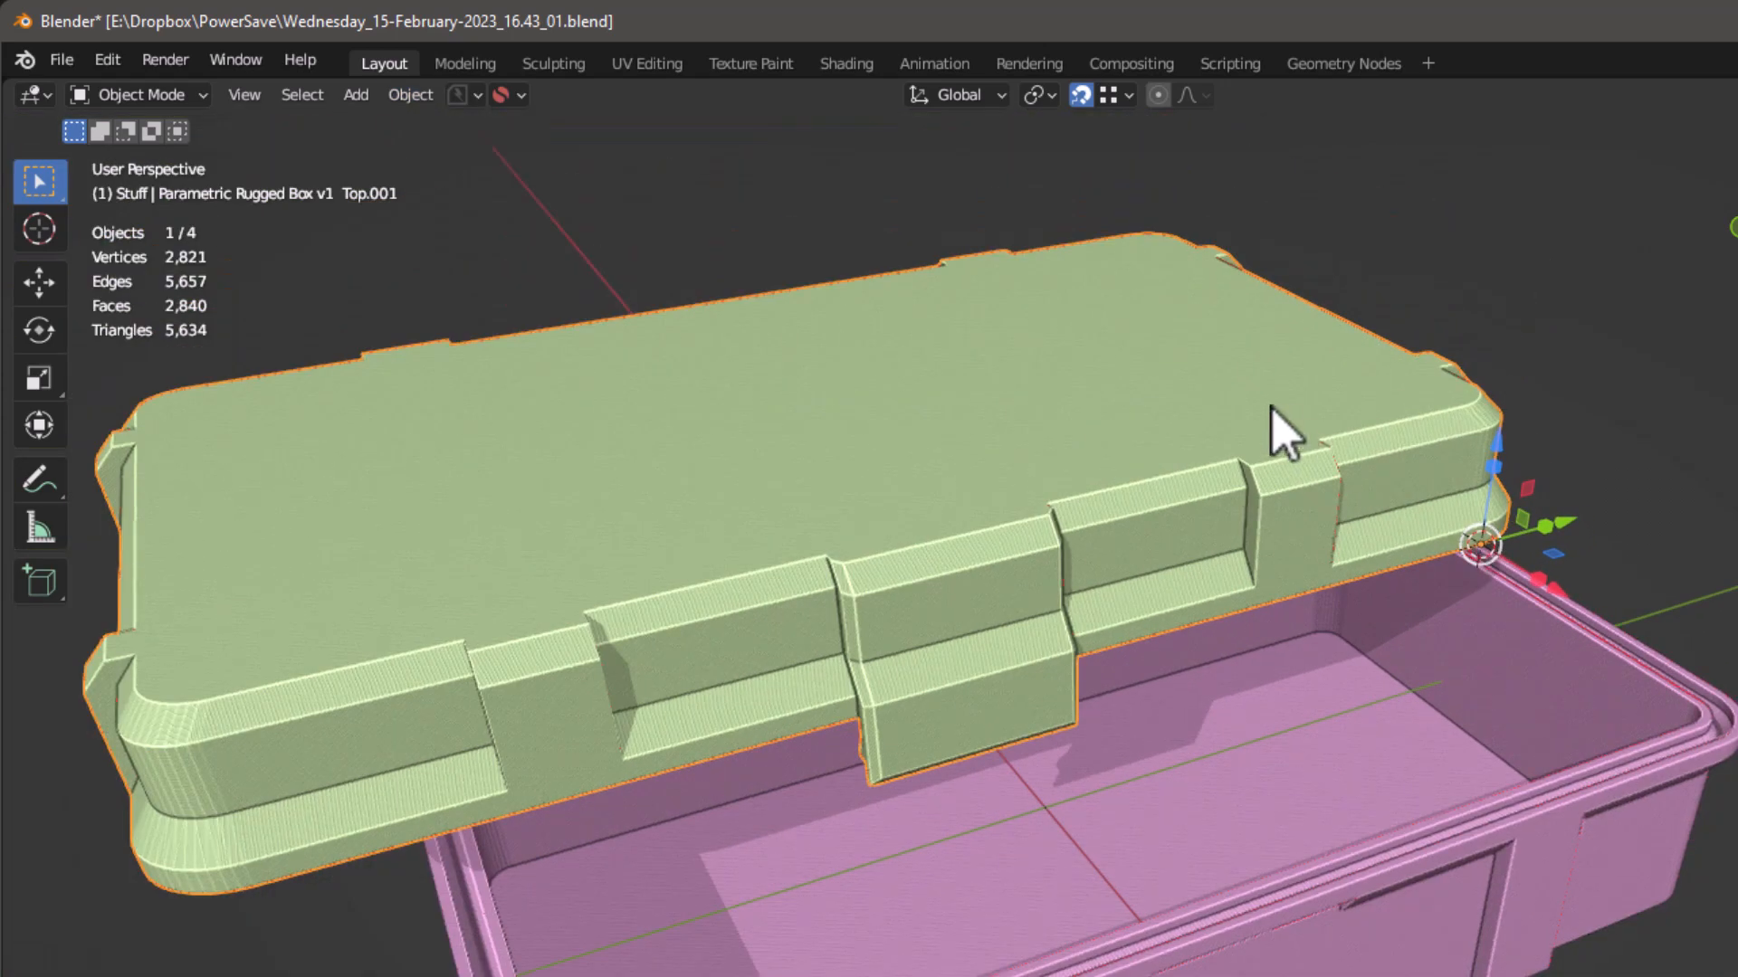
{"action": "left_click_drag", "start_coordinate": [1285, 432], "coordinate": [925, 282]}
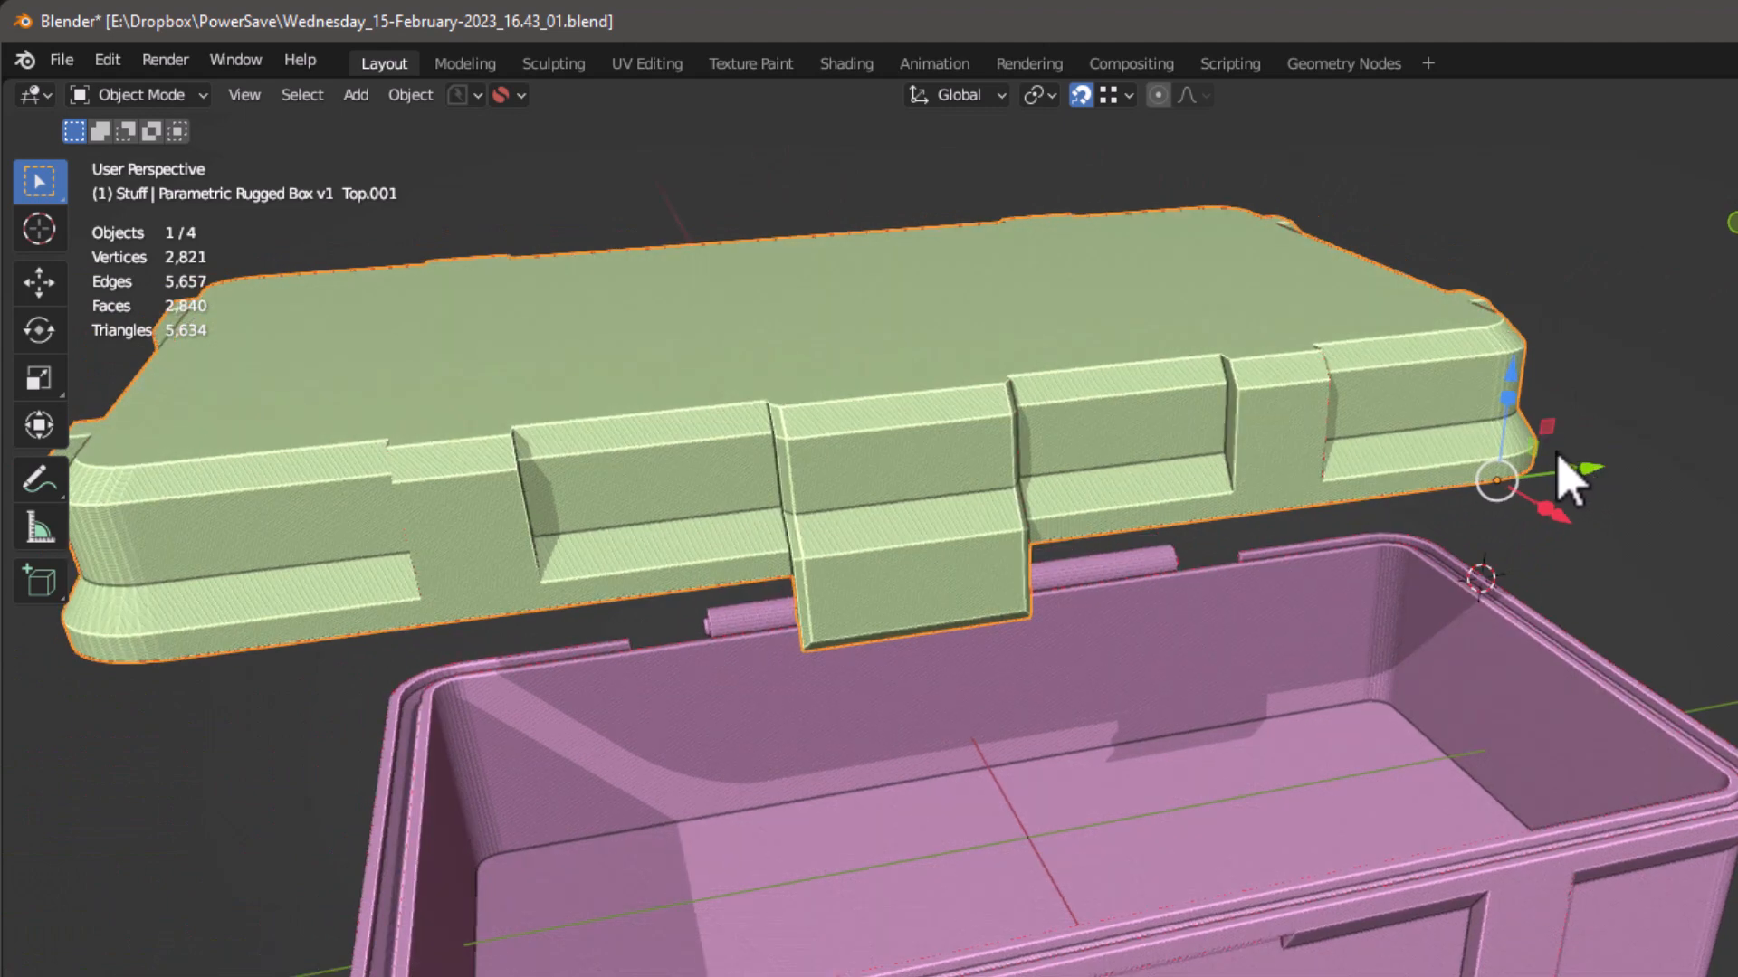
{"action": "left_click", "coordinate": [1128, 94]}
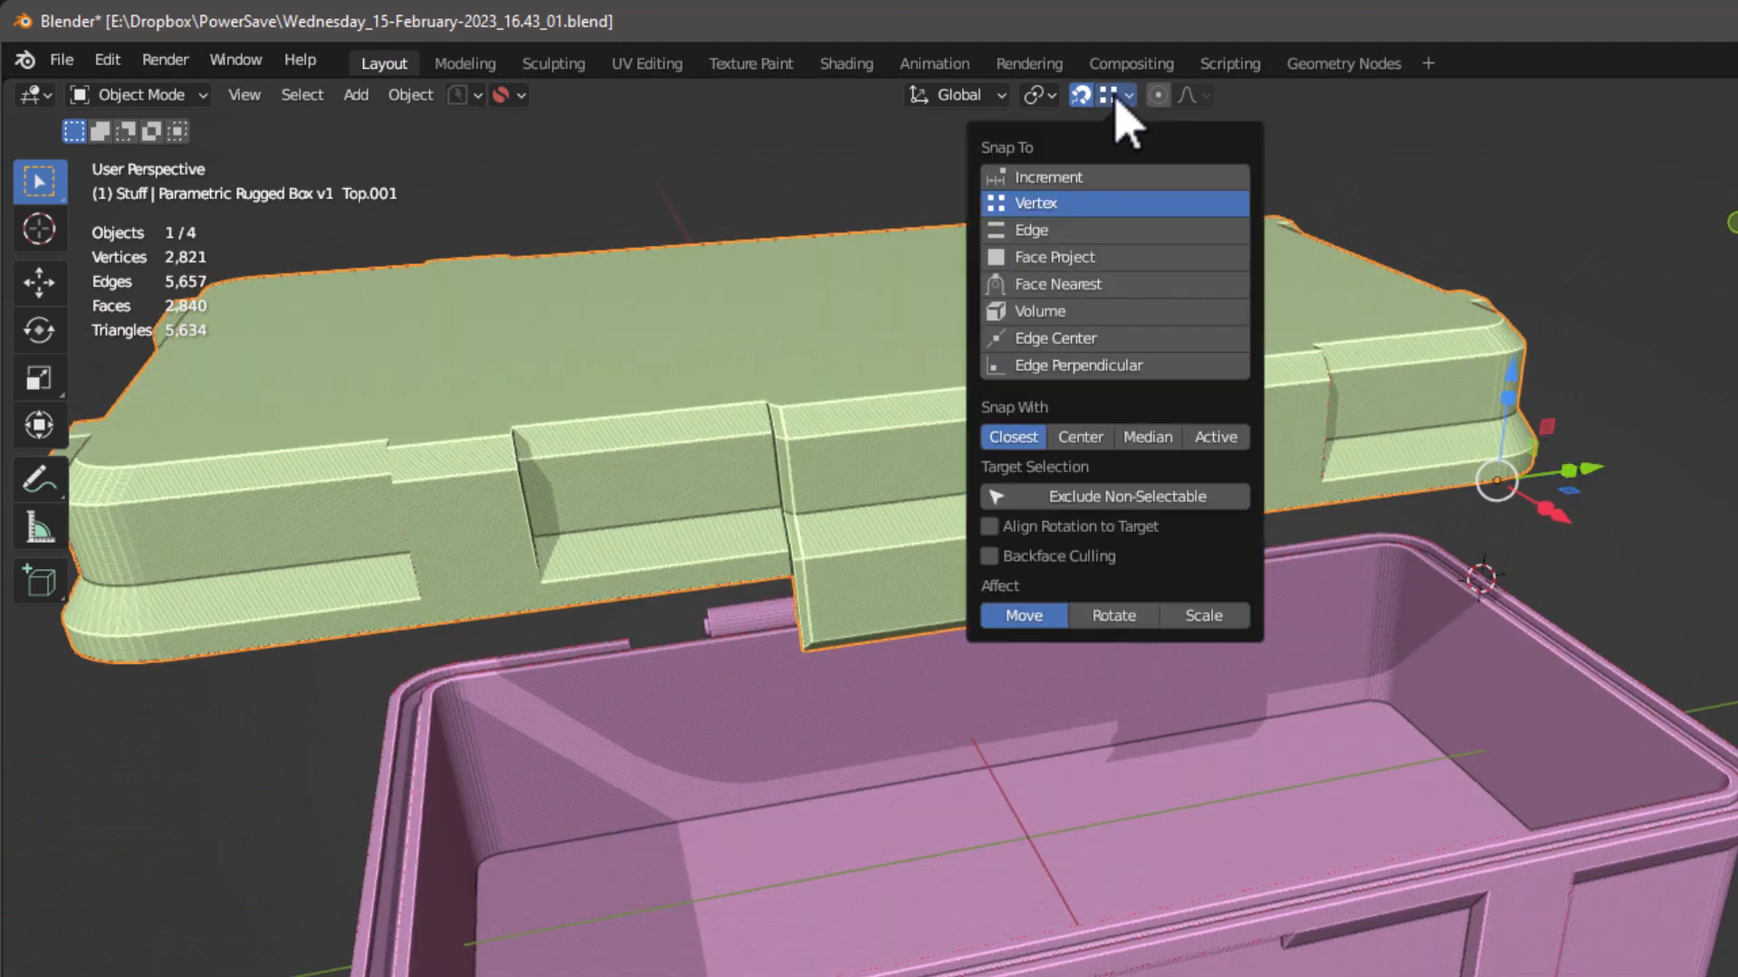
{"action": "mouse_move", "coordinate": [1196, 454]}
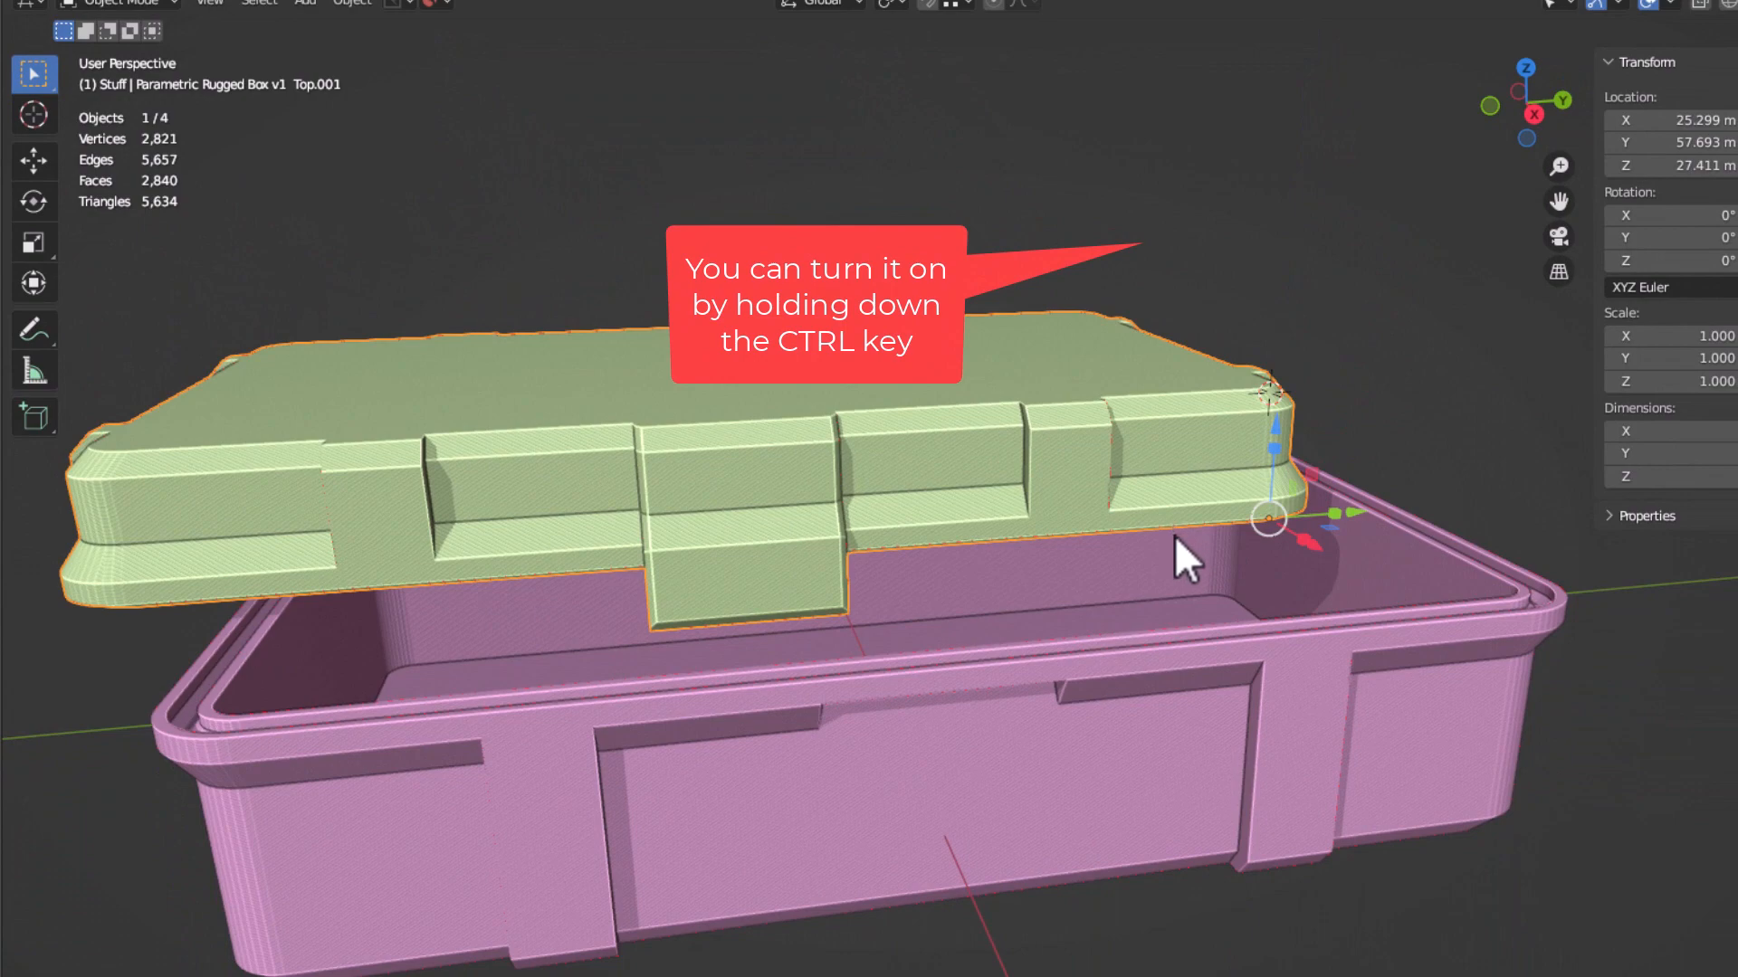
- Snap the lid's corner onto the box's corner so it sits flush on the base
{"action": "left_click_drag", "start_coordinate": [1269, 388], "coordinate": [1379, 615]}
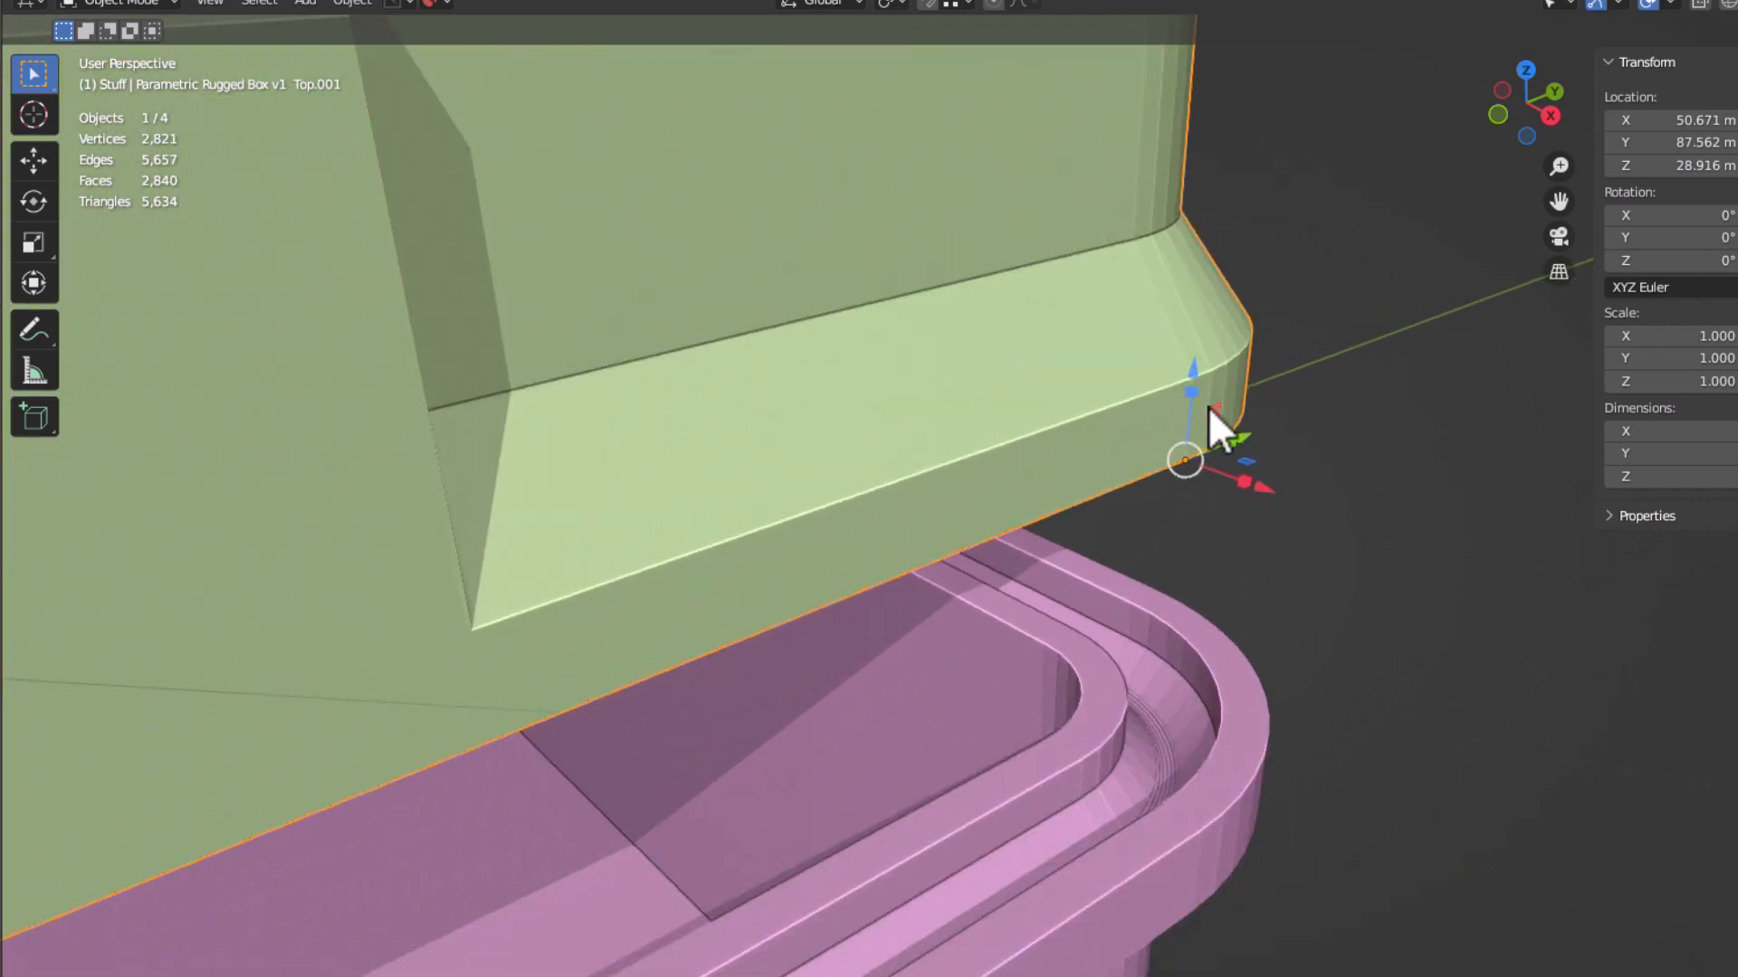
{"action": "left_click_drag", "start_coordinate": [1213, 433], "coordinate": [1197, 422]}
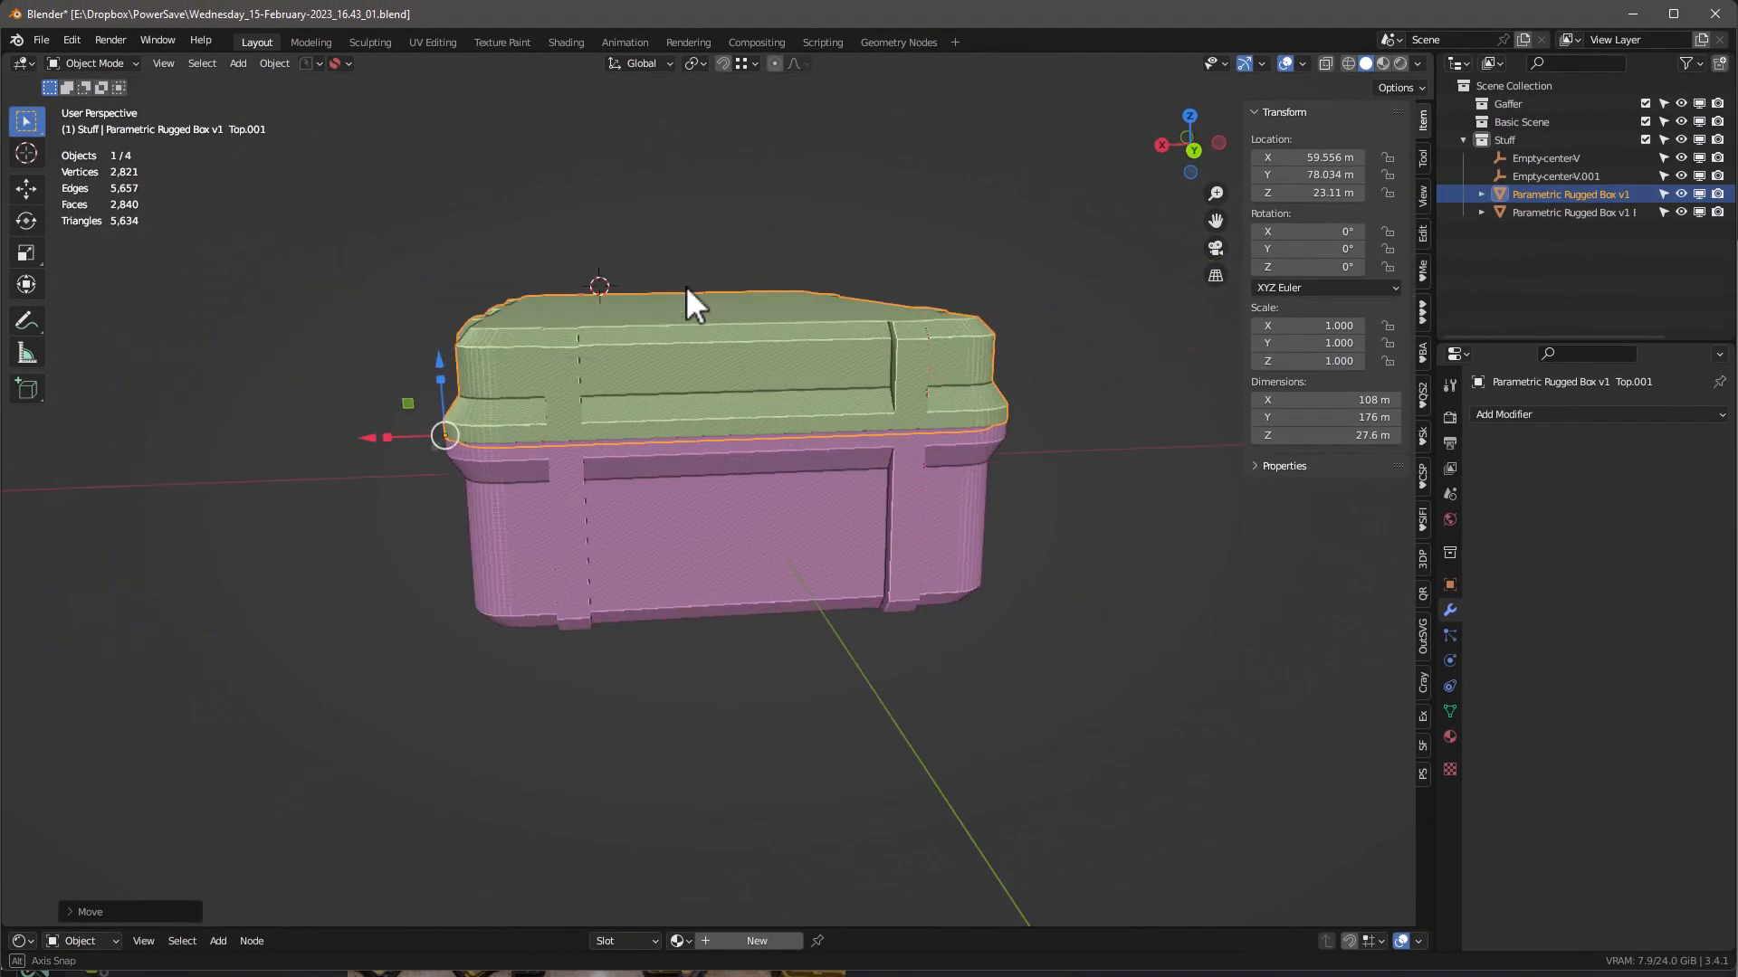
{"action": "left_click_drag", "start_coordinate": [688, 304], "coordinate": [842, 339]}
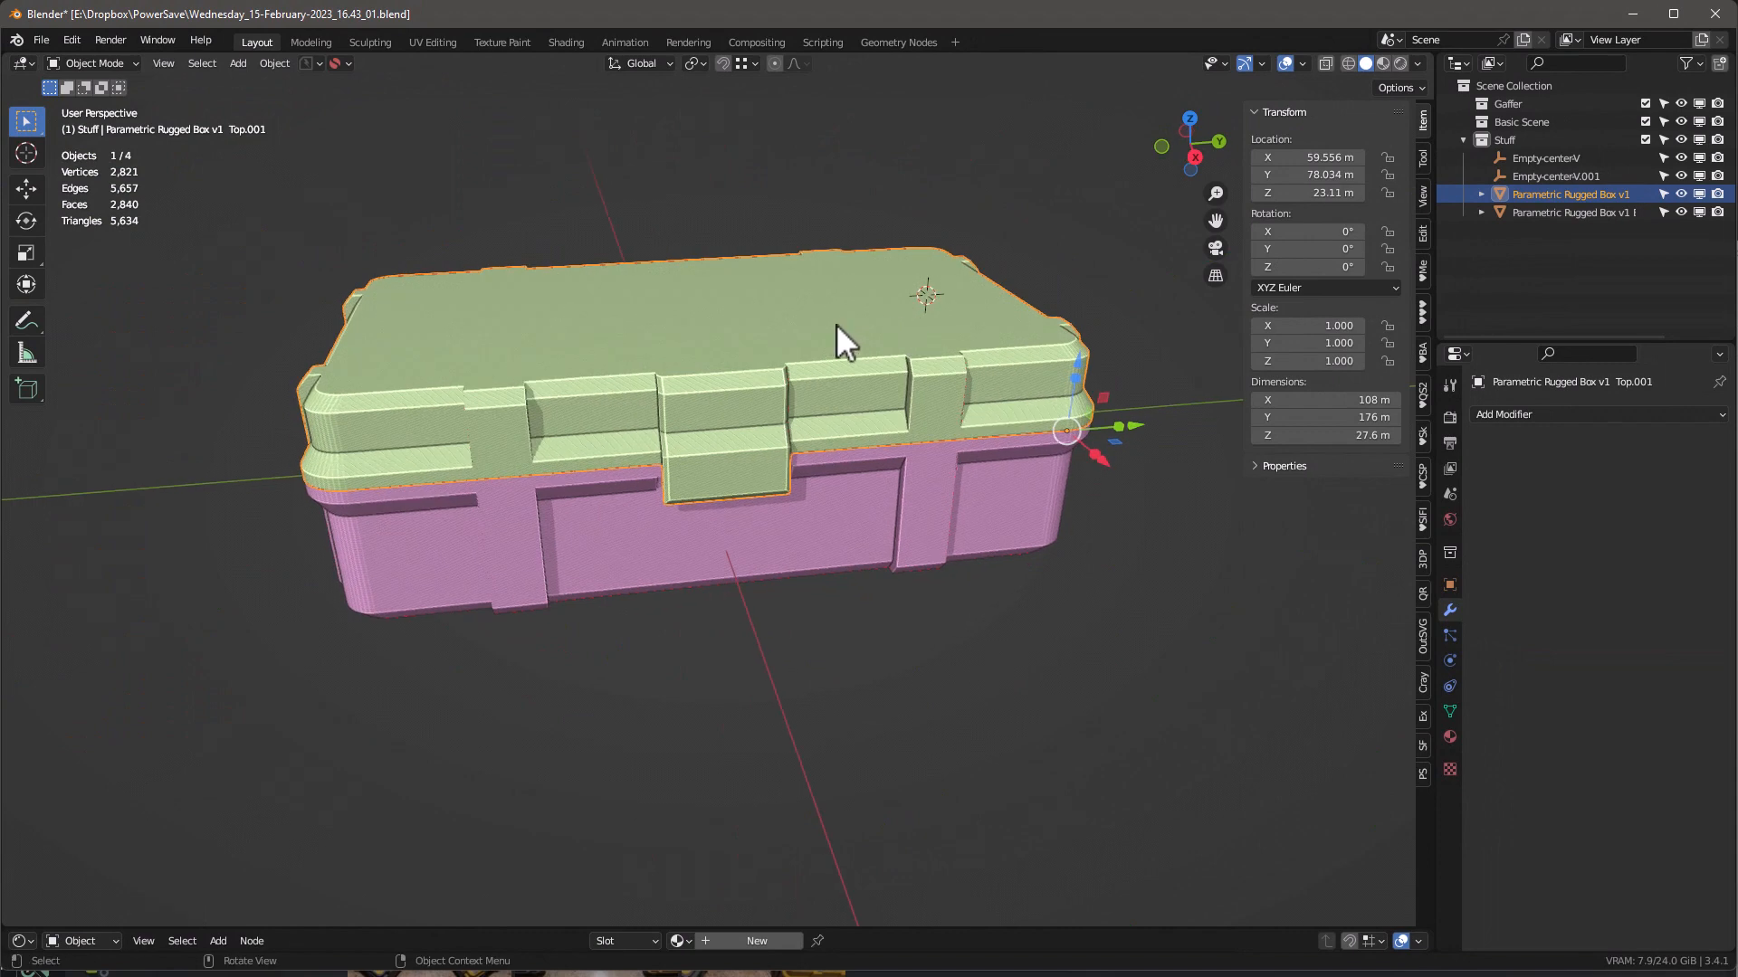
{"action": "left_click", "coordinate": [273, 63]}
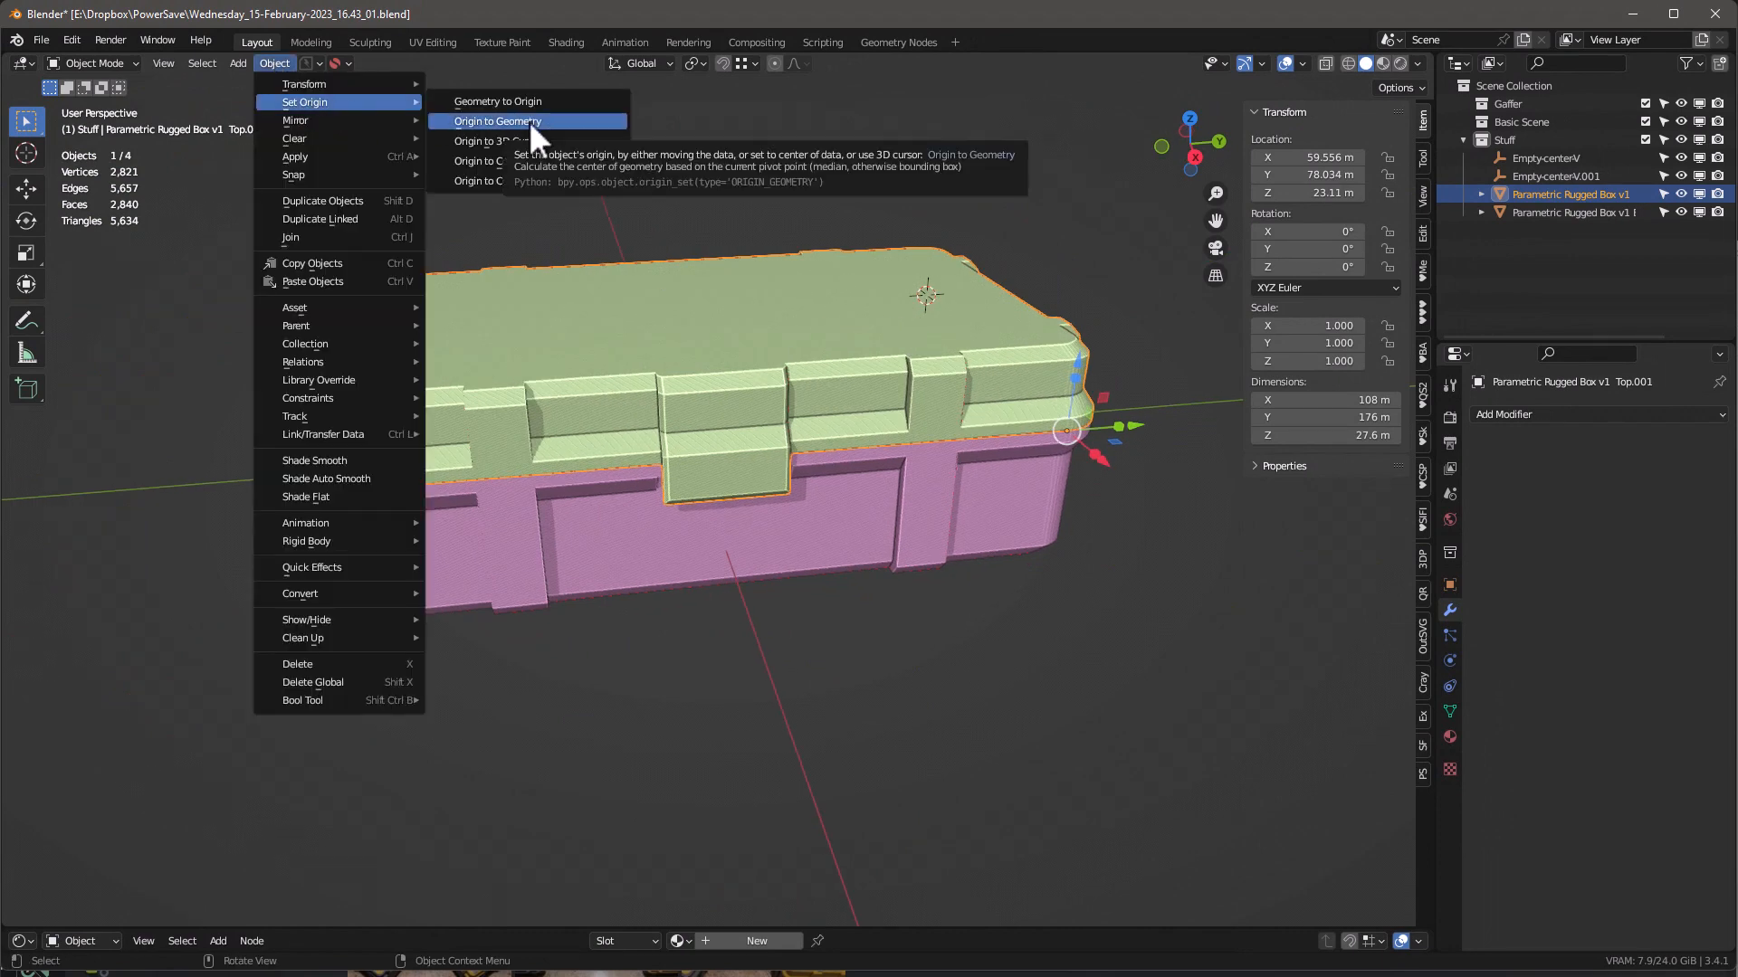
- Reset the lid's origin to its geometry with Center set to Bounds Center
{"action": "left_click", "coordinate": [497, 121]}
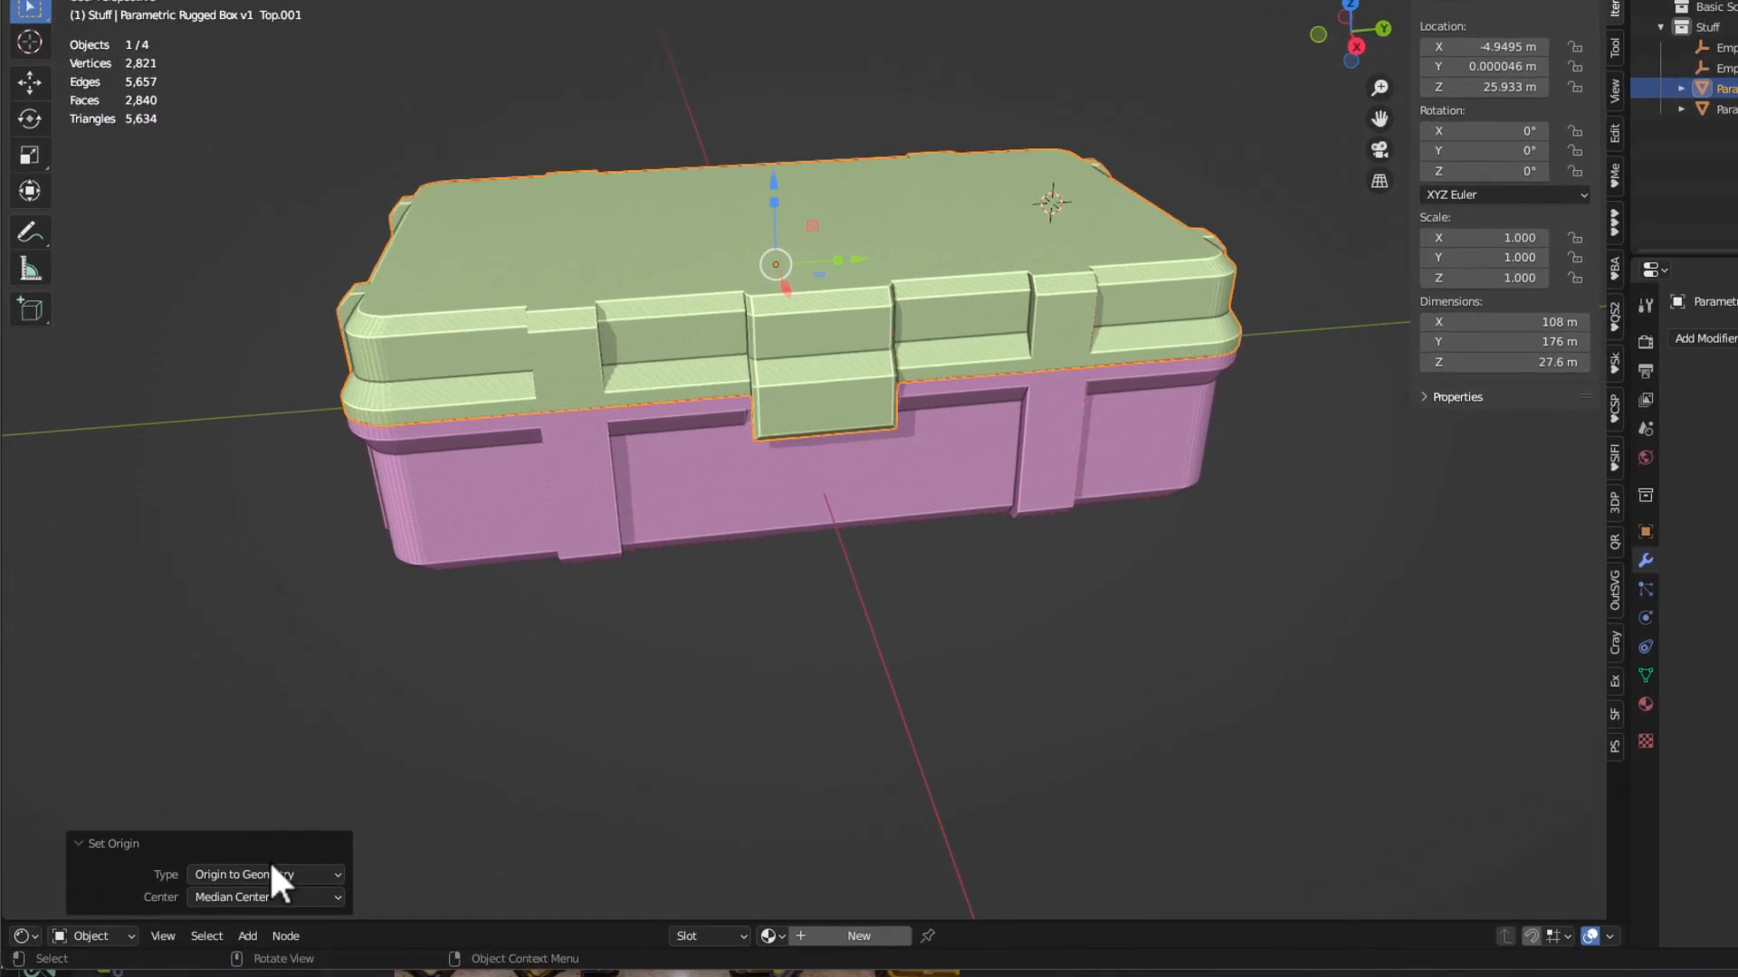
{"action": "left_click", "coordinate": [233, 898]}
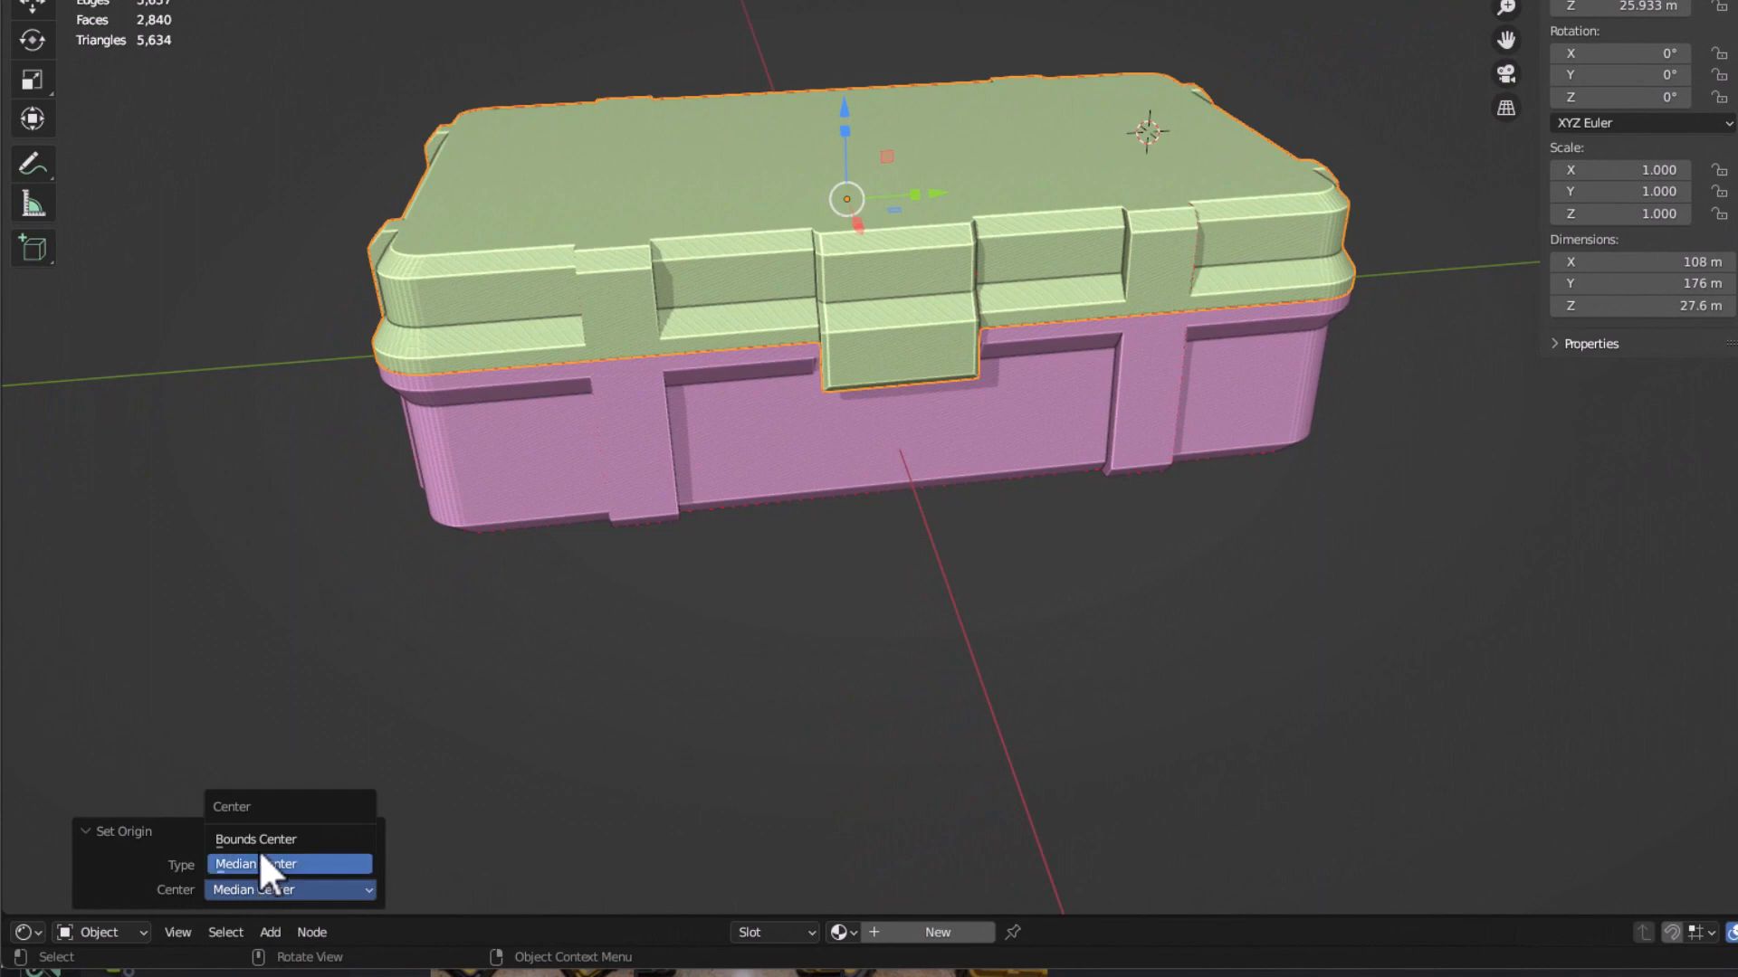
{"action": "left_click", "coordinate": [287, 838]}
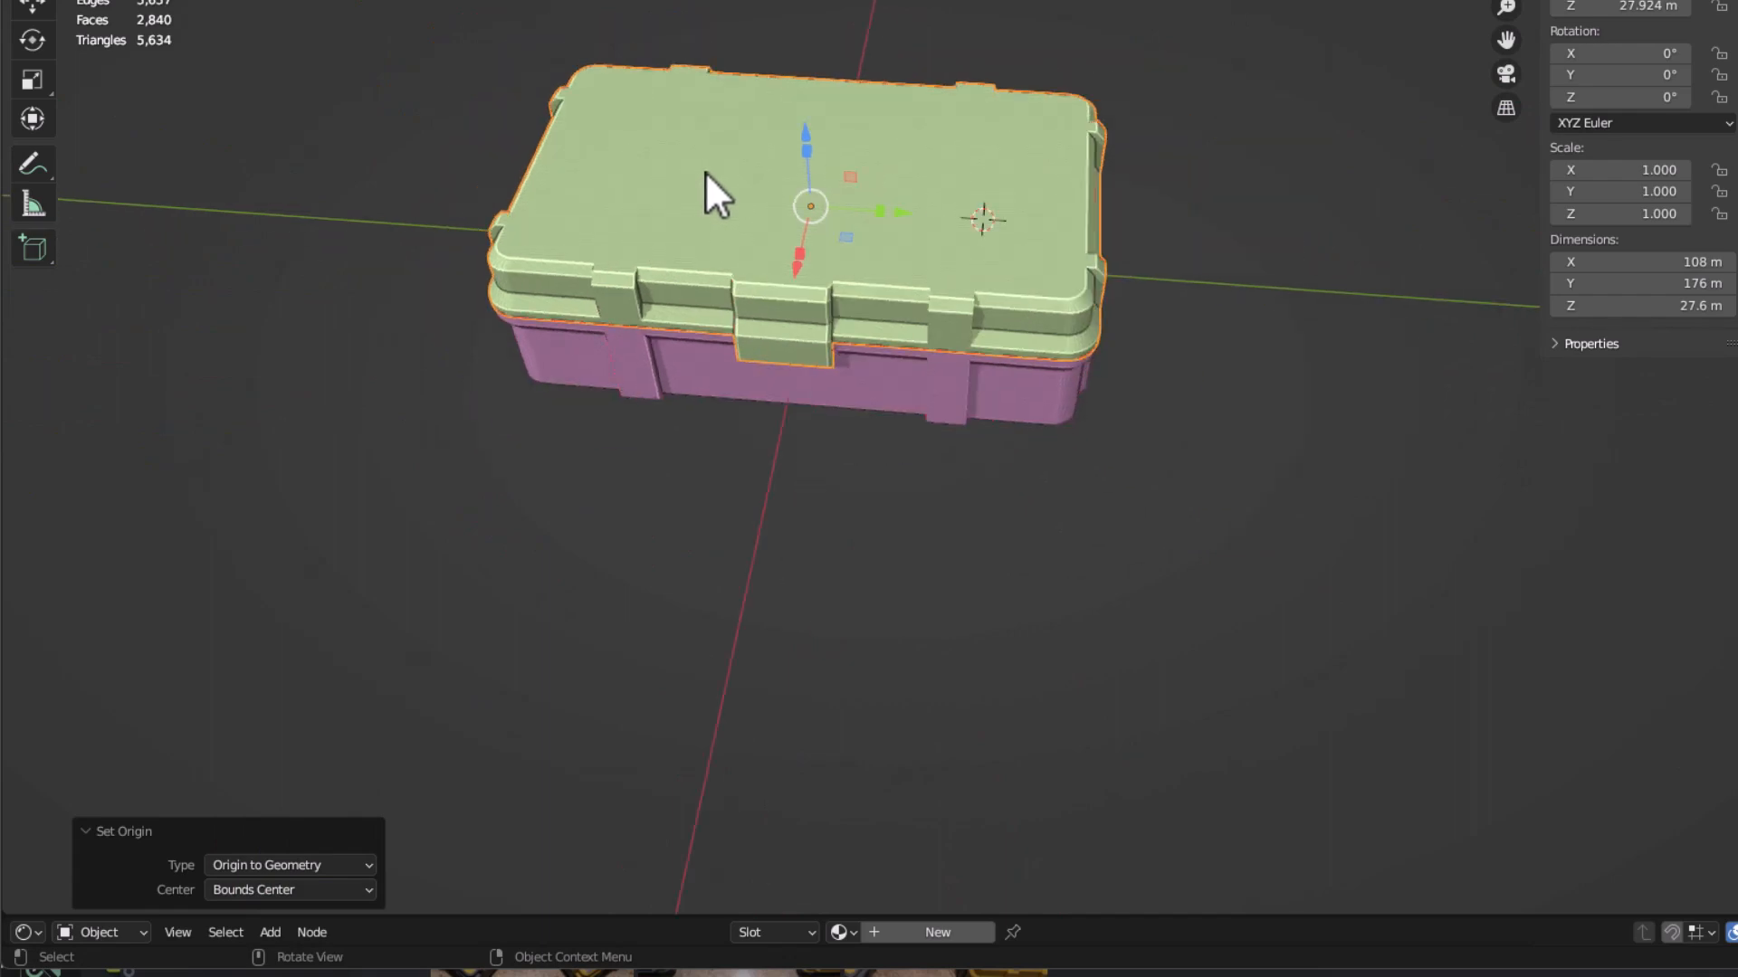
{"action": "mouse_move", "coordinate": [574, 735]}
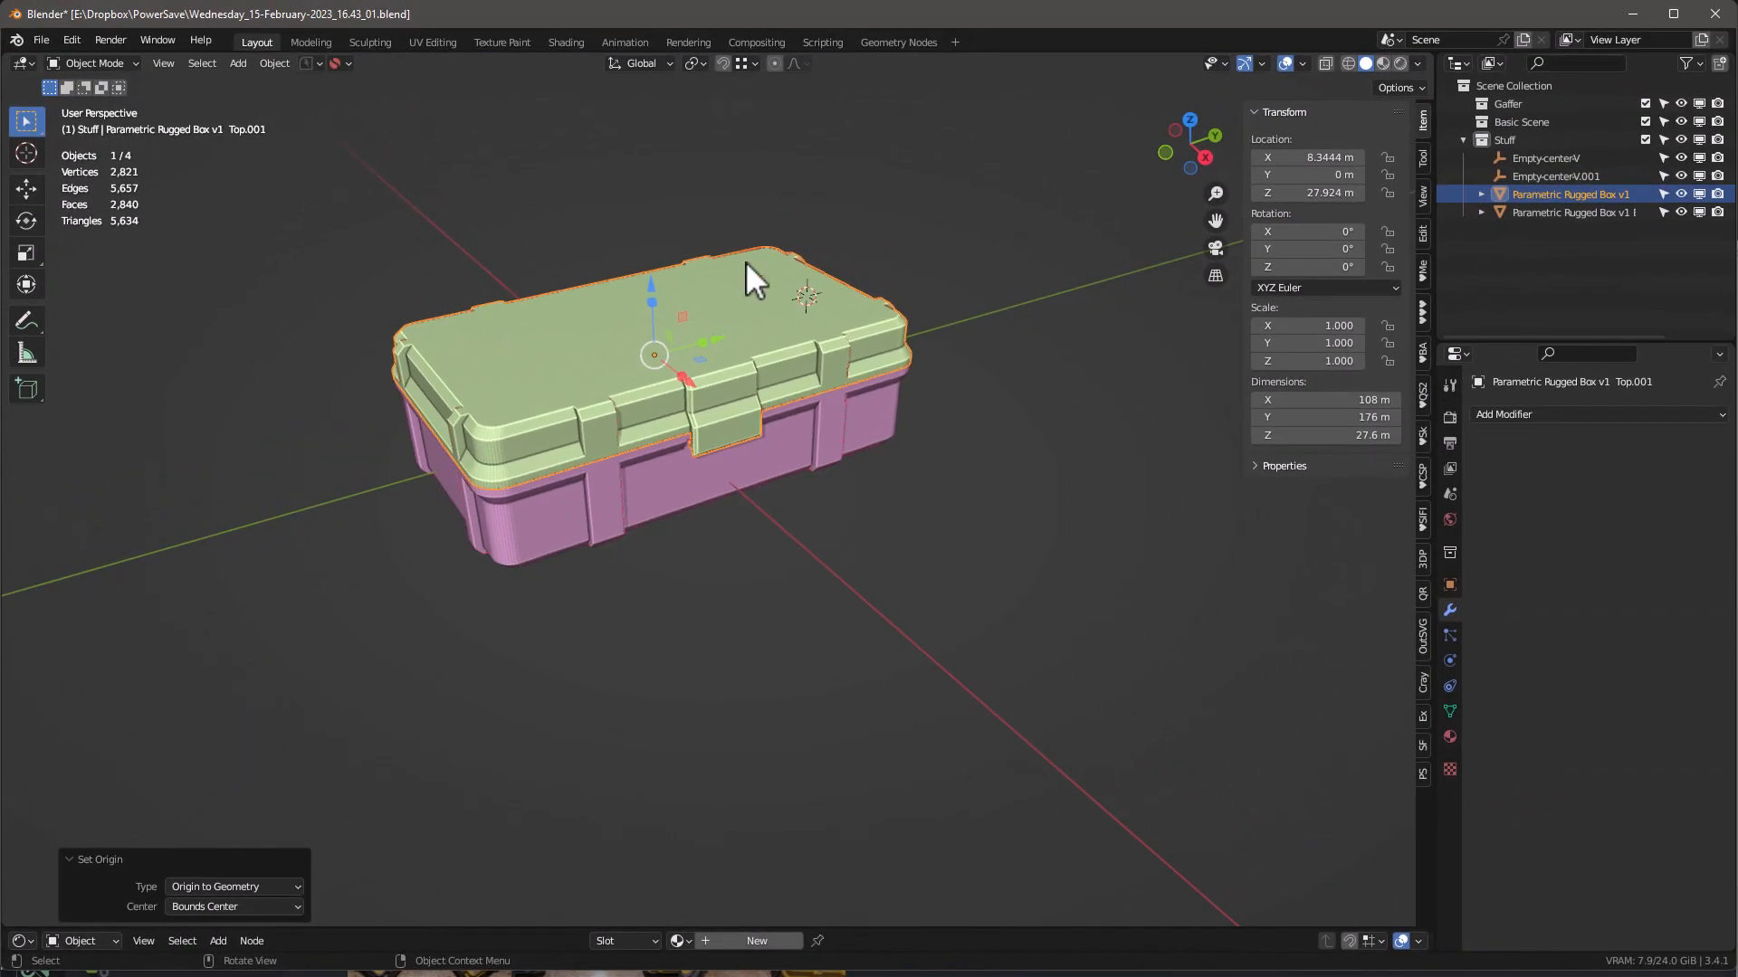
- Reselect the lid and lift it along Z above the box
{"action": "left_click", "coordinate": [491, 342]}
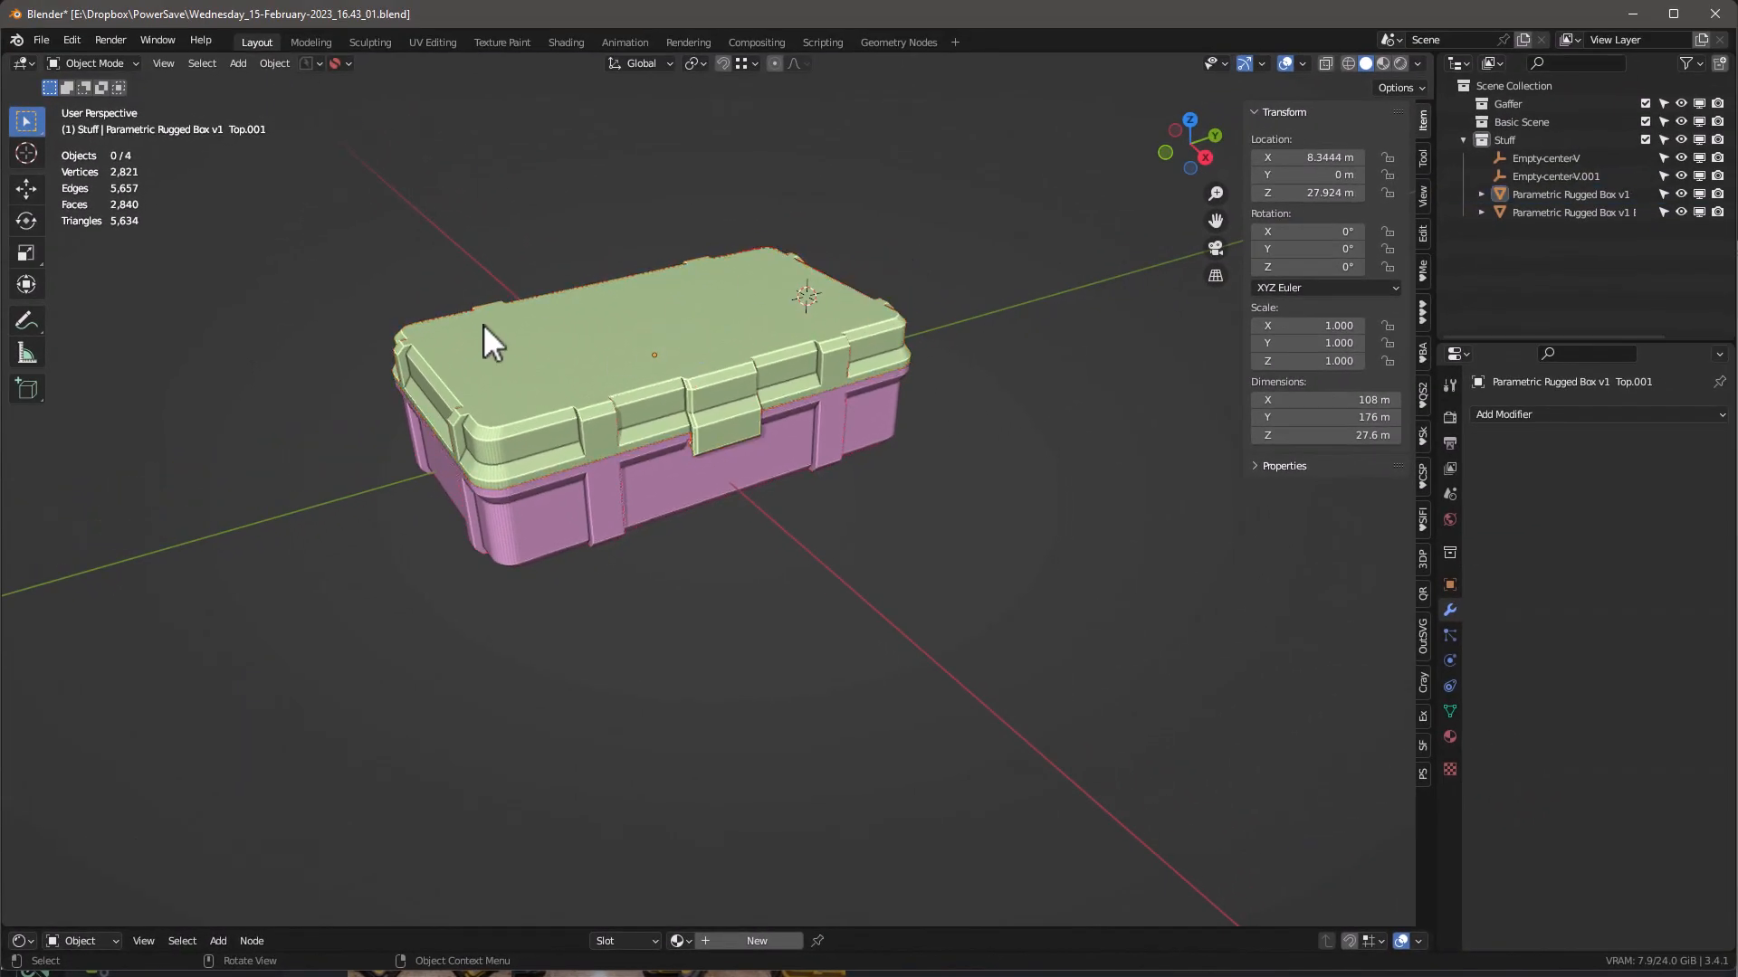
{"action": "left_click", "coordinate": [487, 342]}
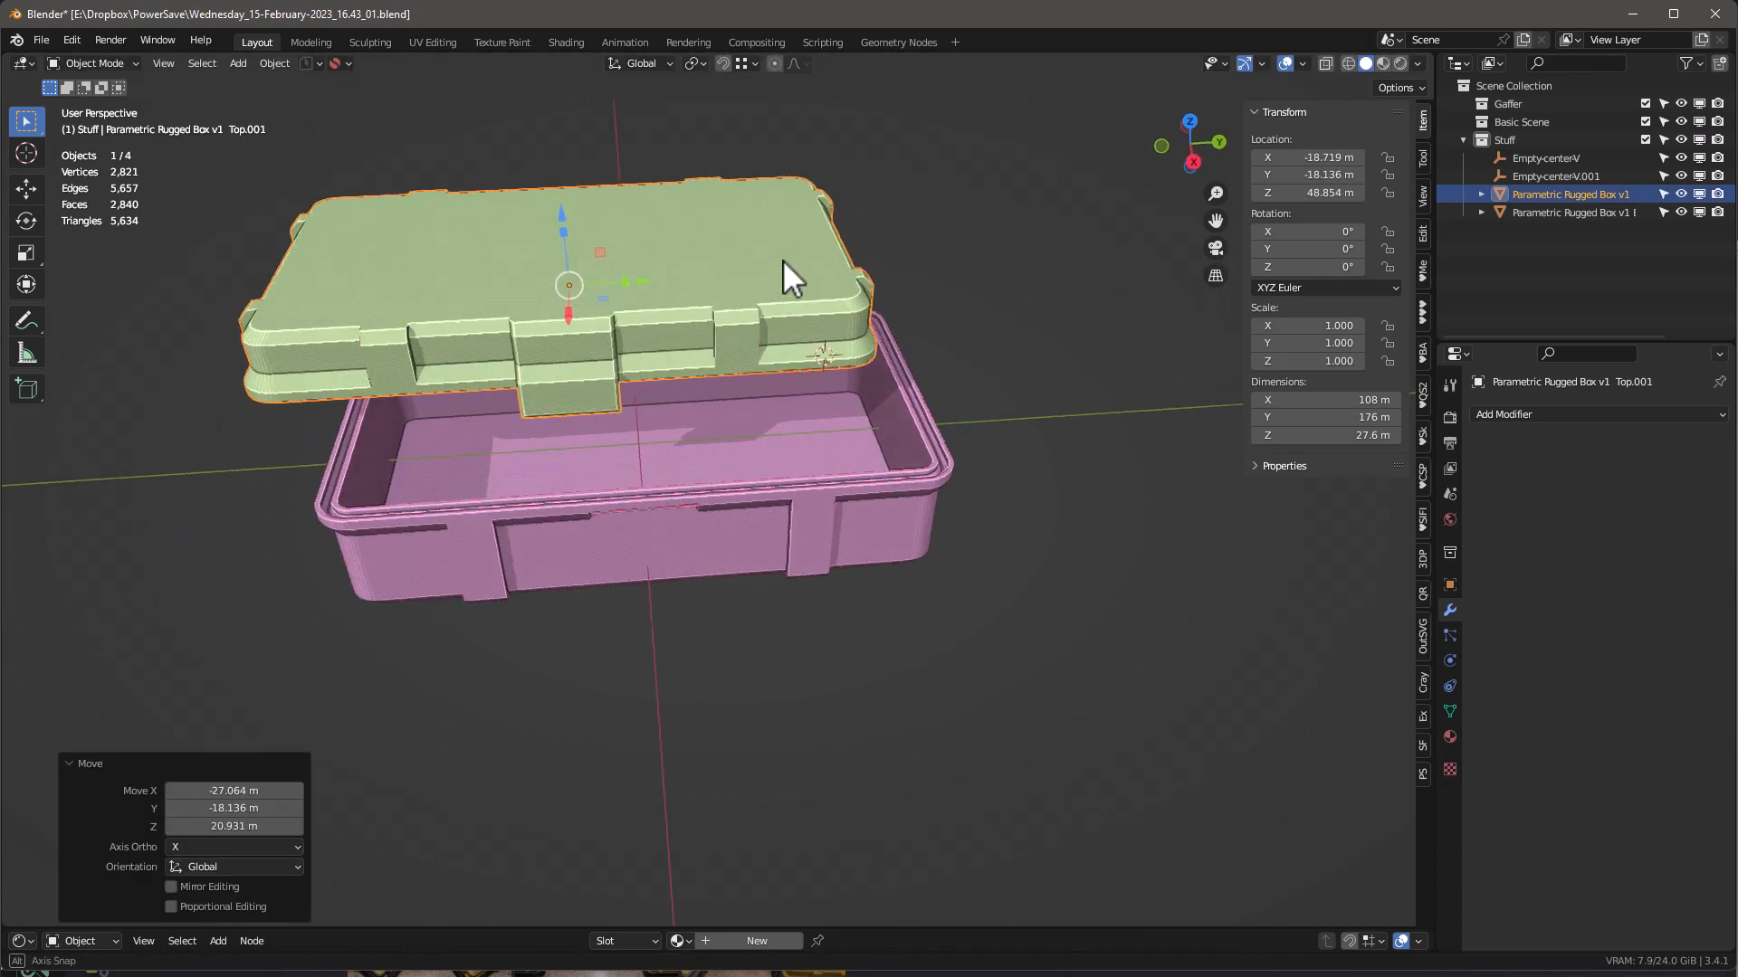
{"action": "left_click_drag", "start_coordinate": [787, 276], "coordinate": [455, 282]}
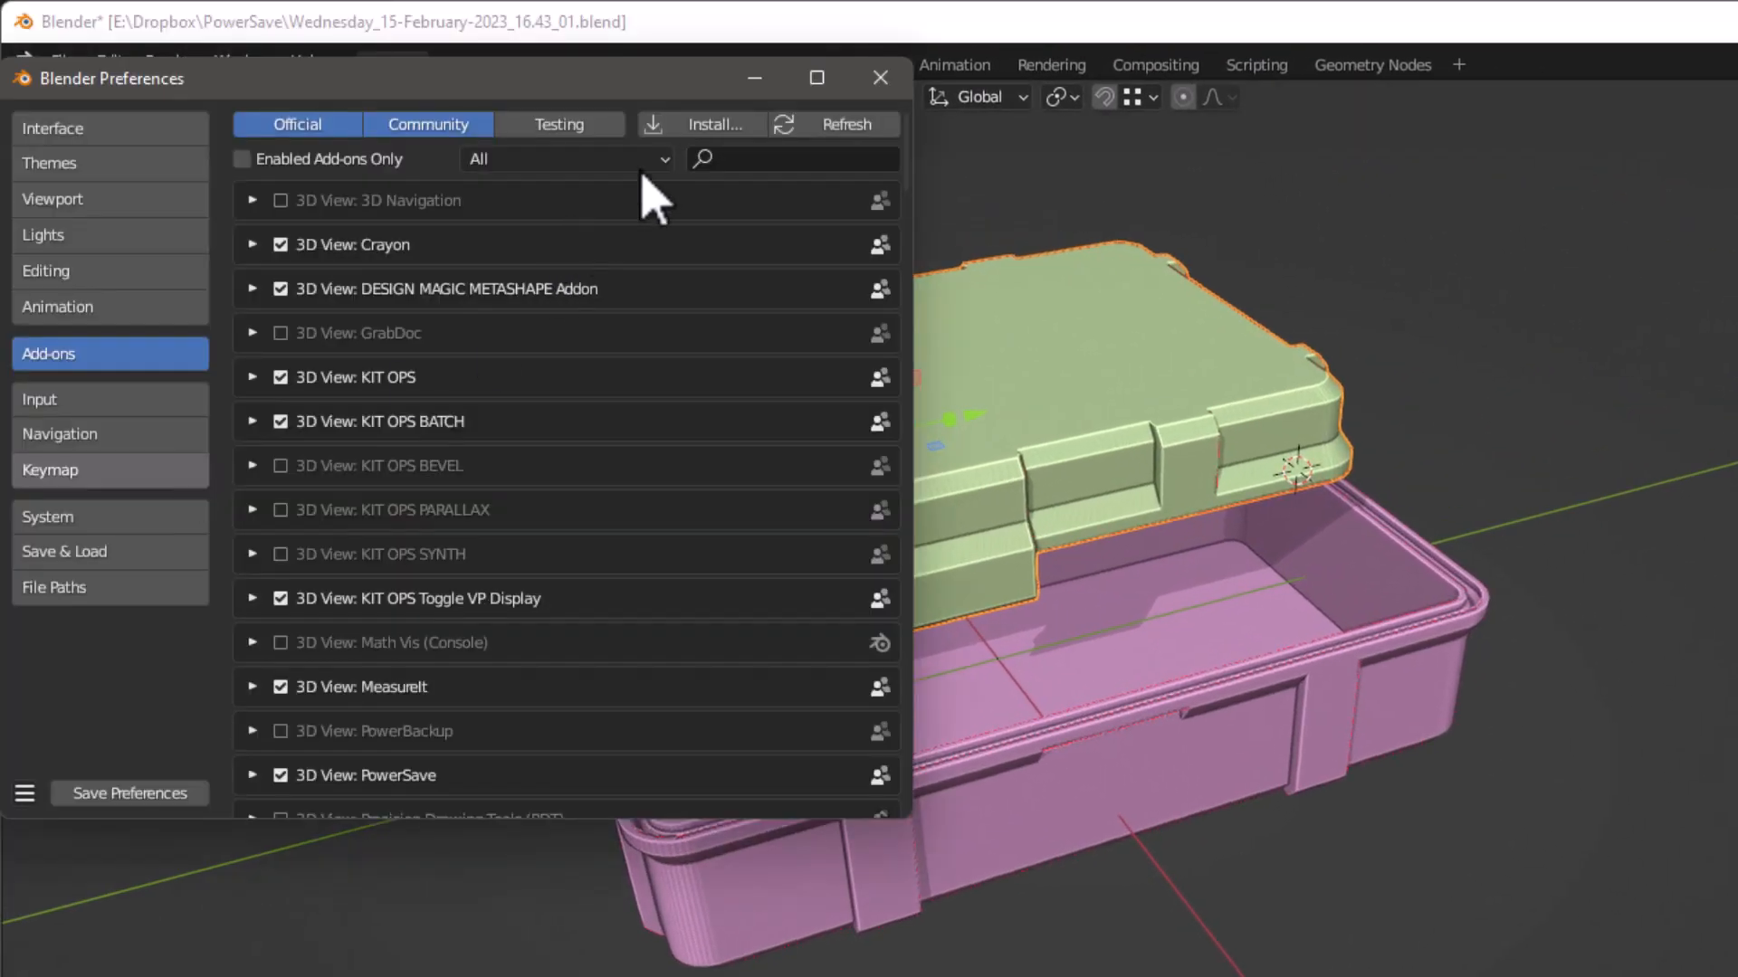
{"action": "type", "text": "snap"}
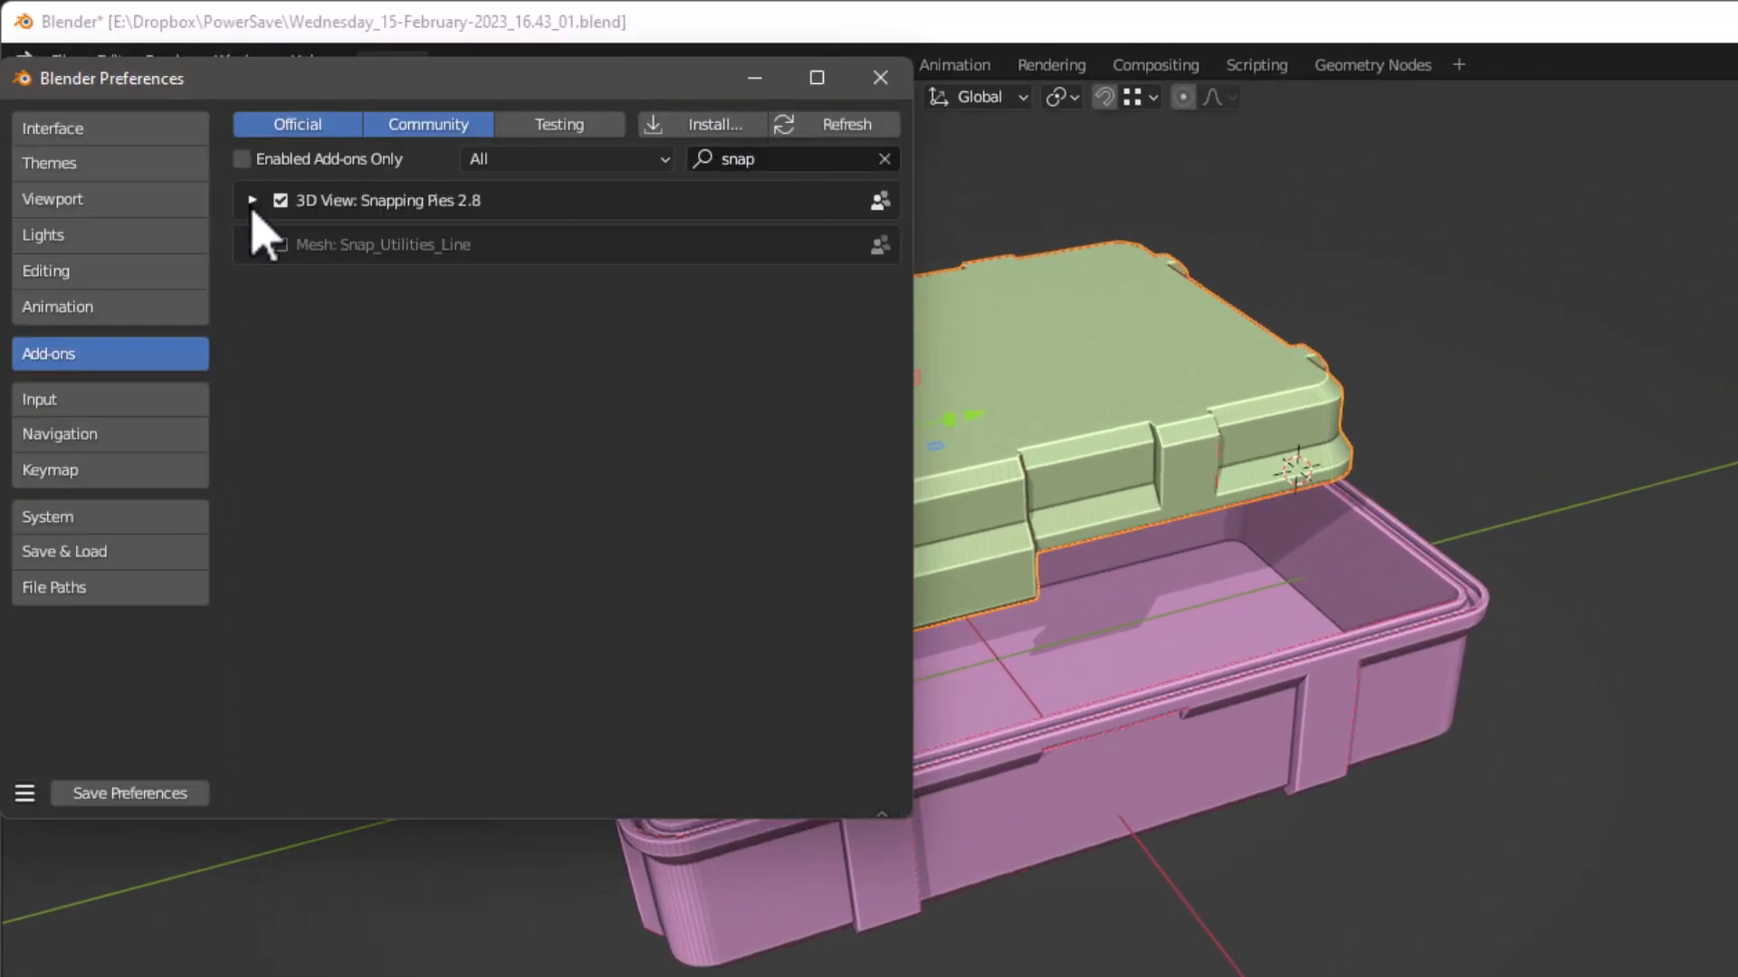
{"action": "left_click", "coordinate": [254, 201]}
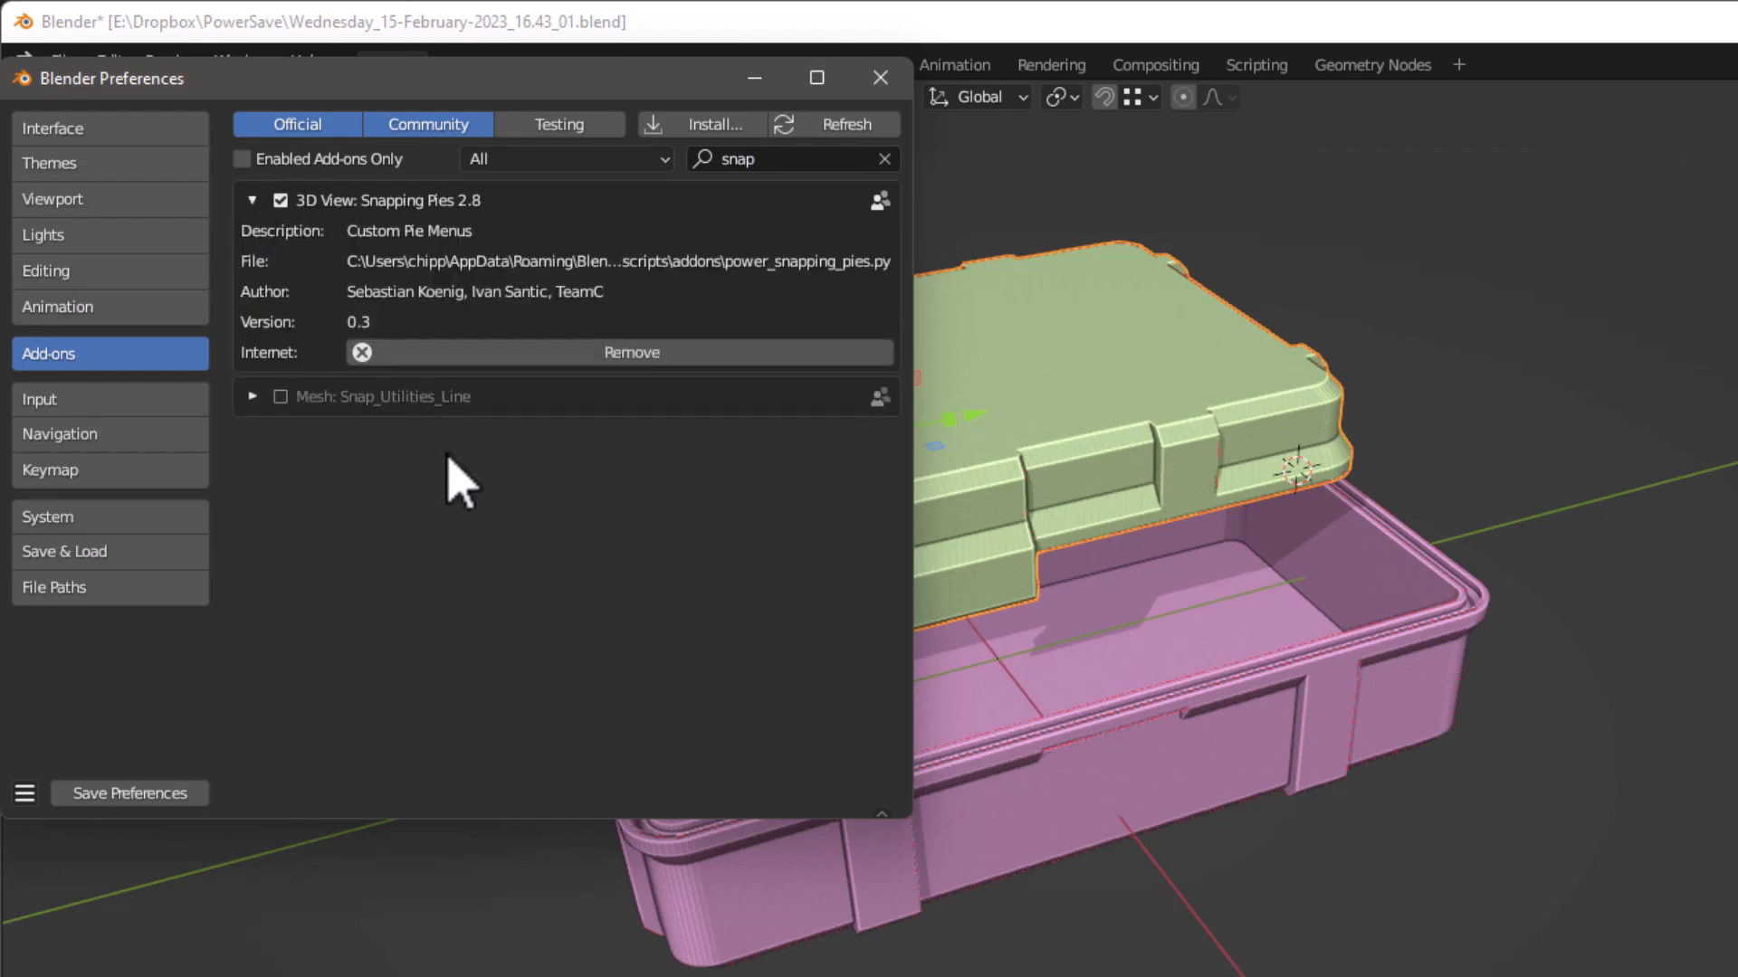
{"action": "mouse_move", "coordinate": [270, 235]}
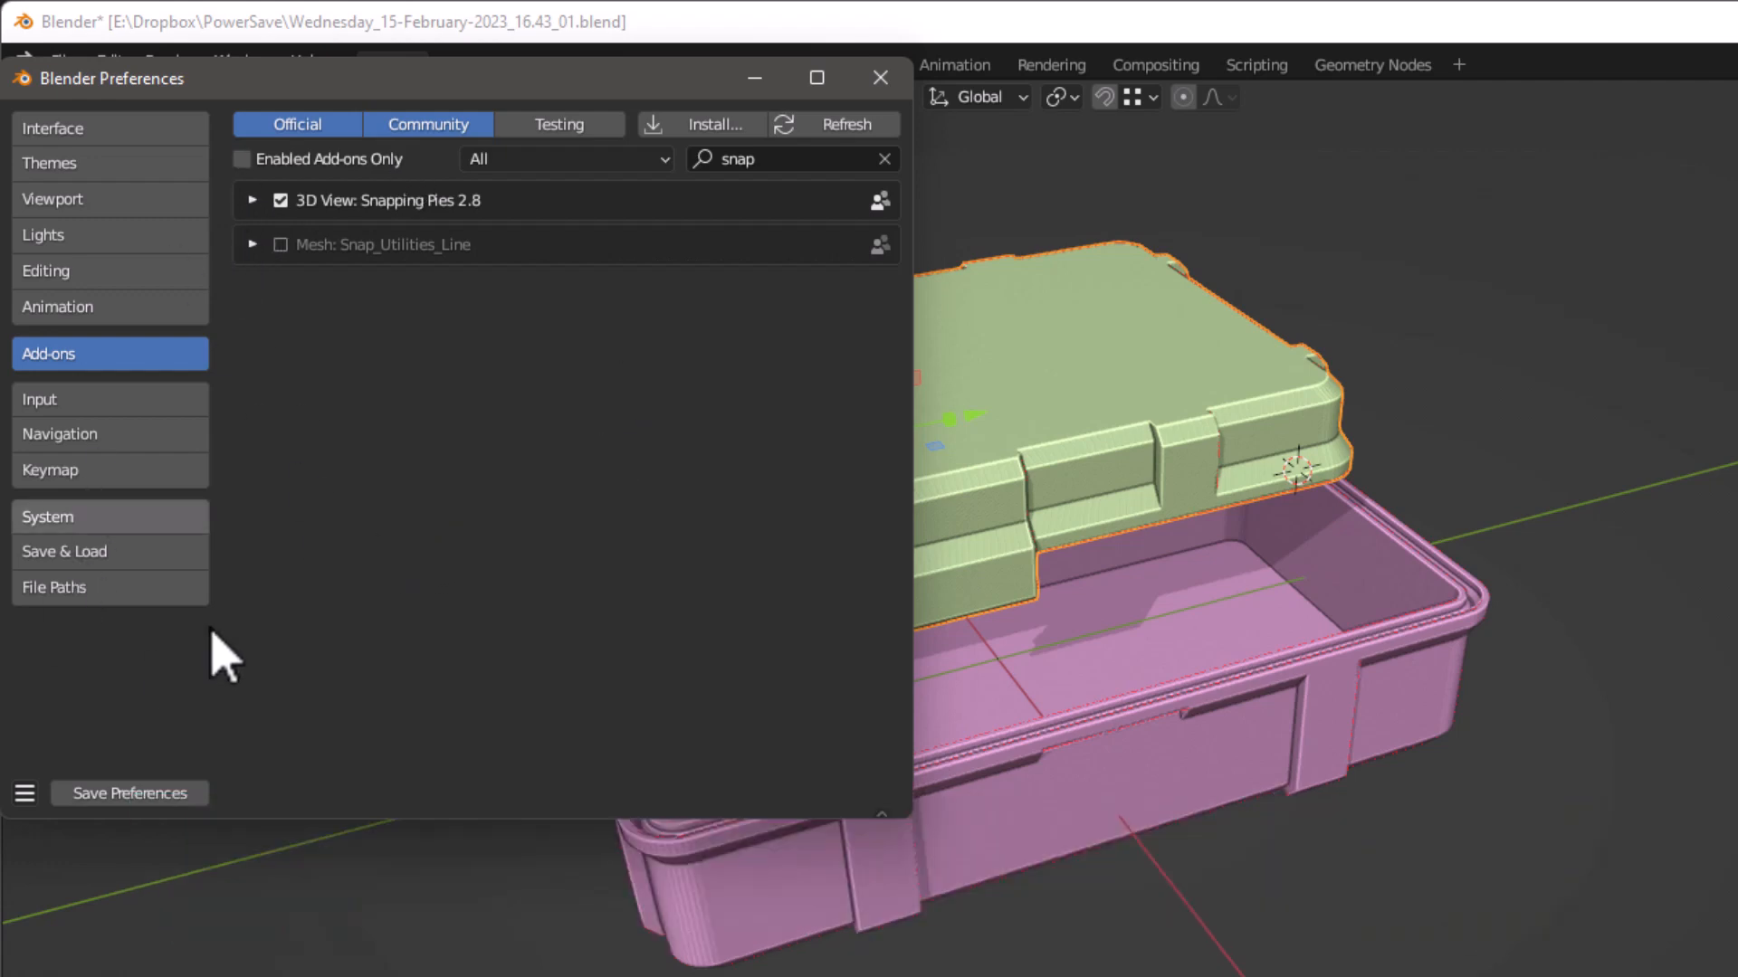
{"action": "left_click", "coordinate": [880, 78]}
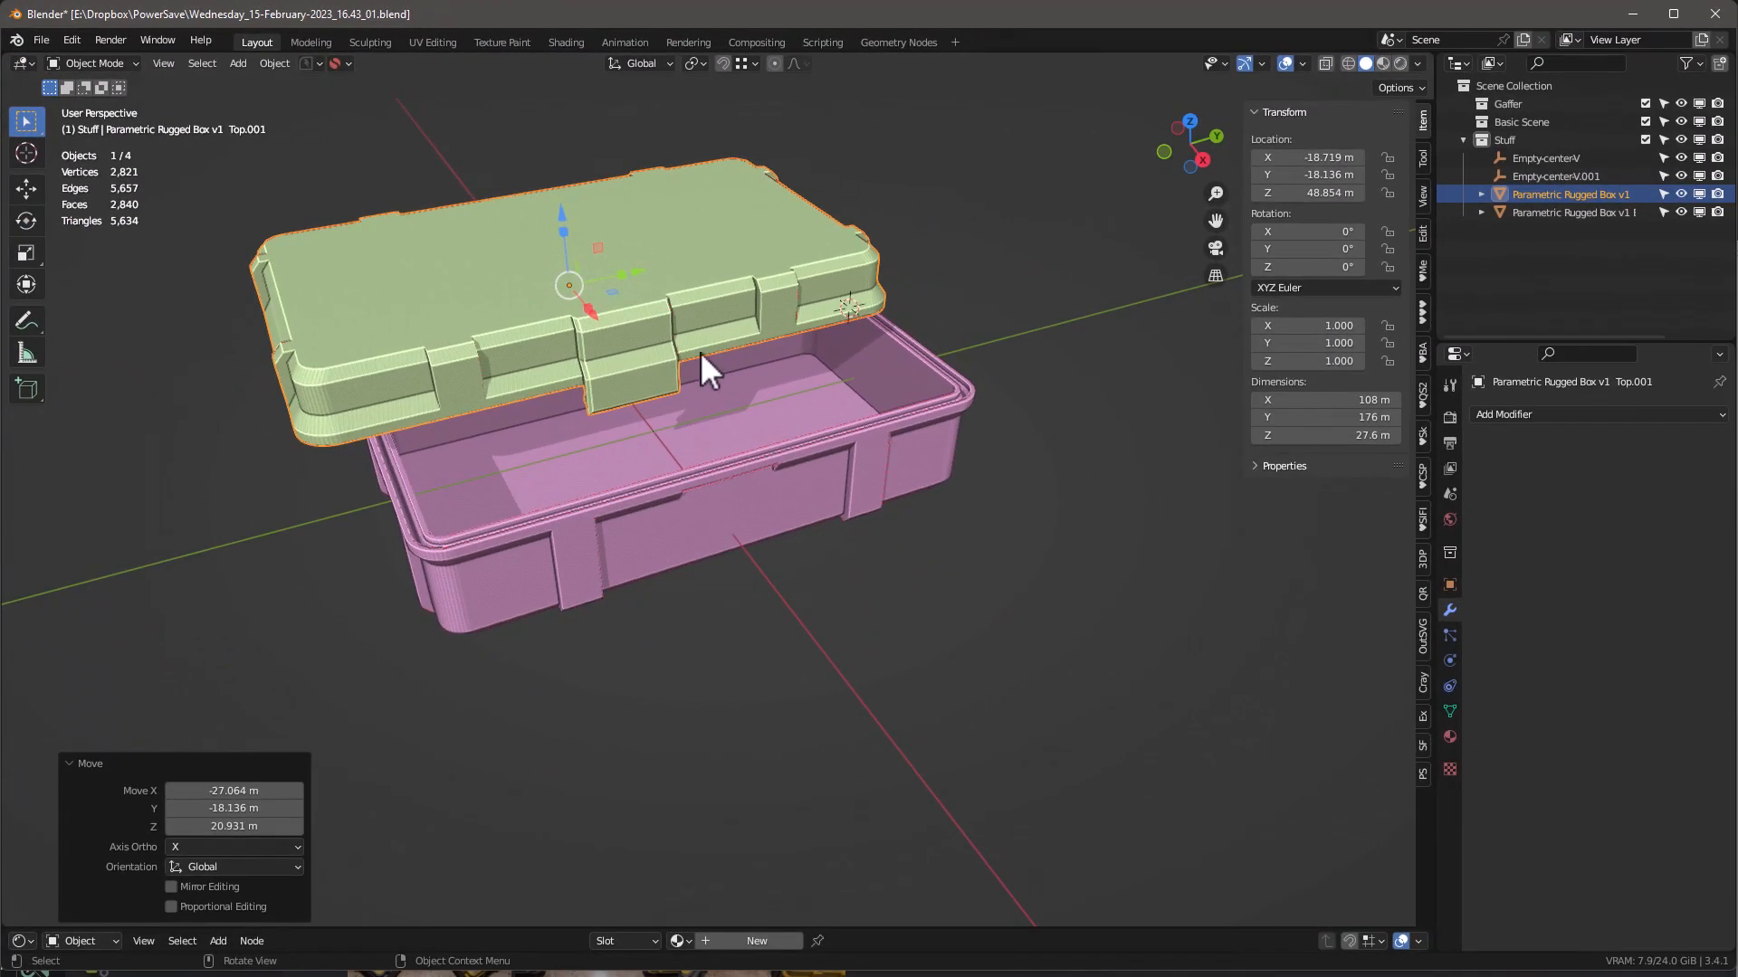
- Using the Shift+S snapping pie, set the lid's origin to a selected bottom corner vertex
{"action": "left_click_drag", "start_coordinate": [709, 366], "coordinate": [753, 333]}
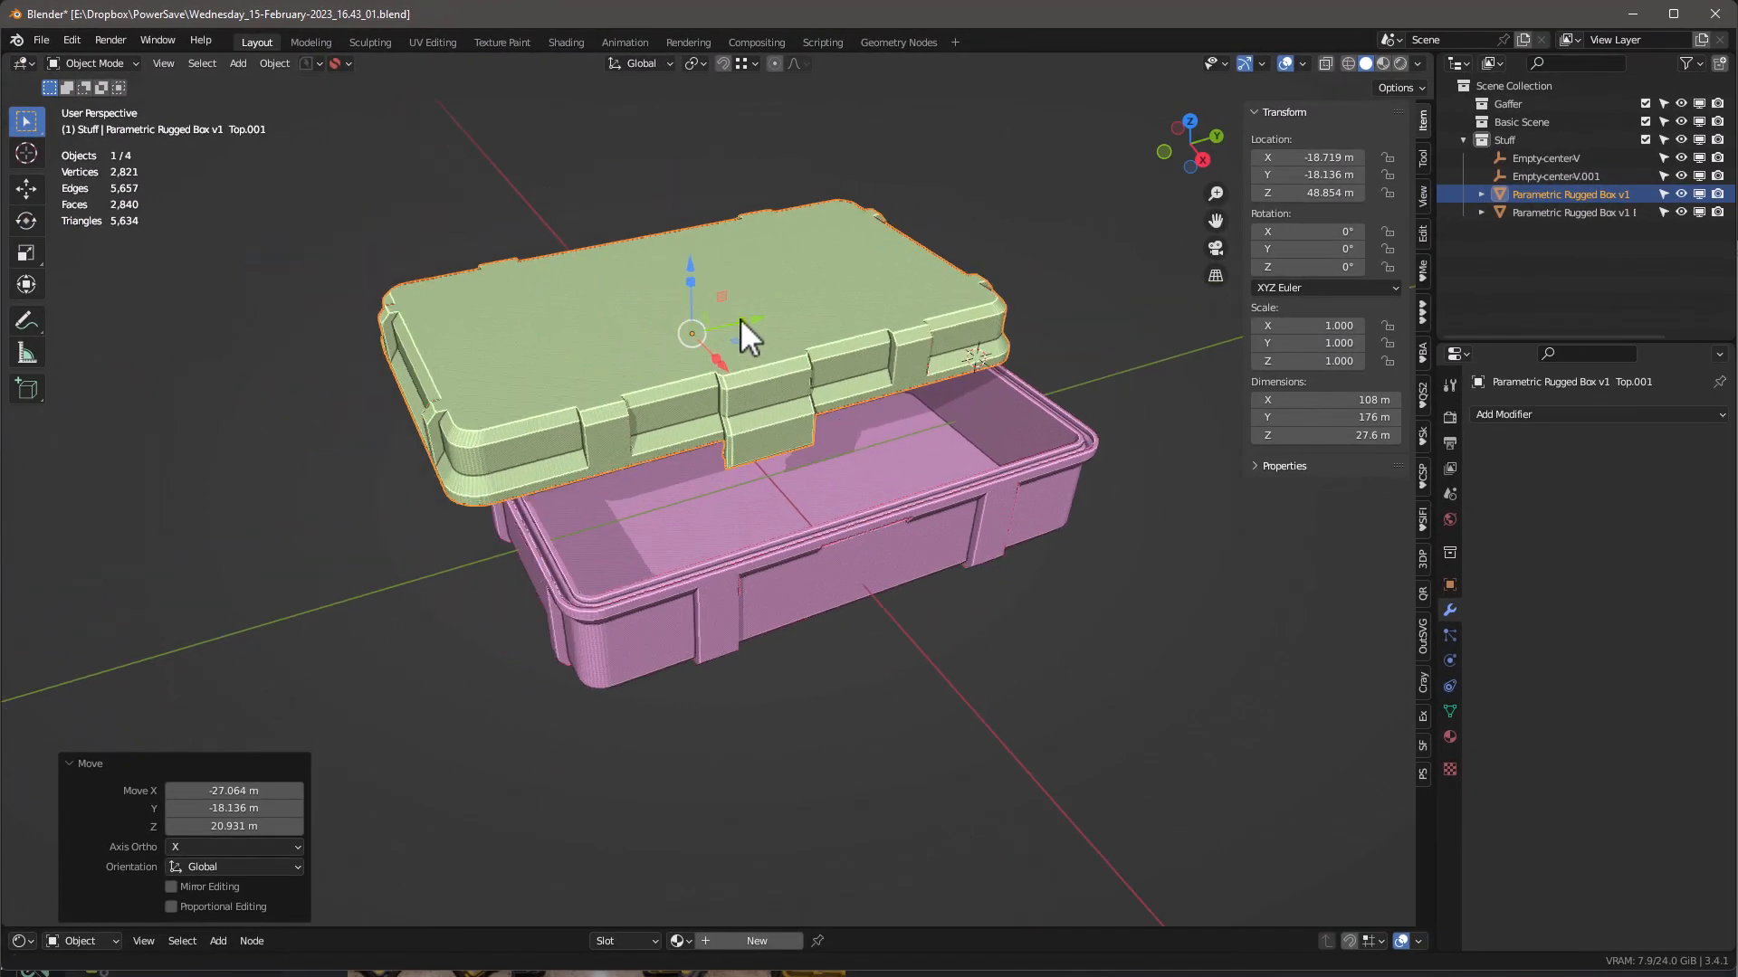
{"action": "key", "text": "shift+s"}
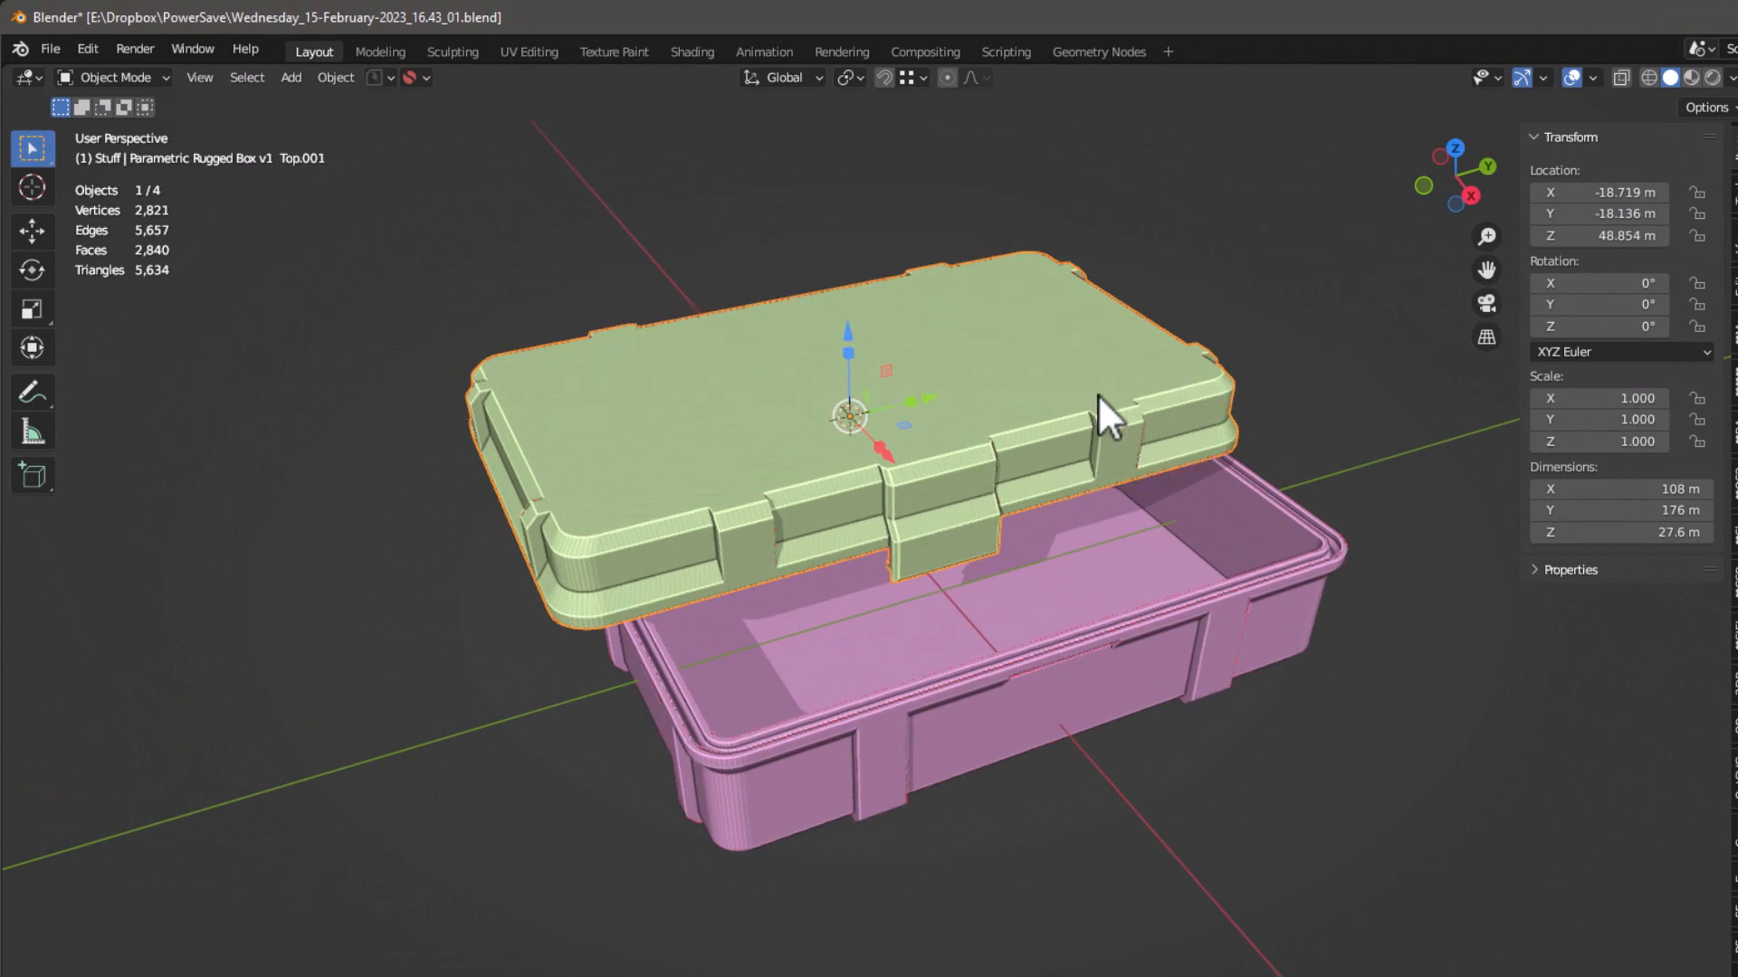
{"action": "key", "text": "Tab"}
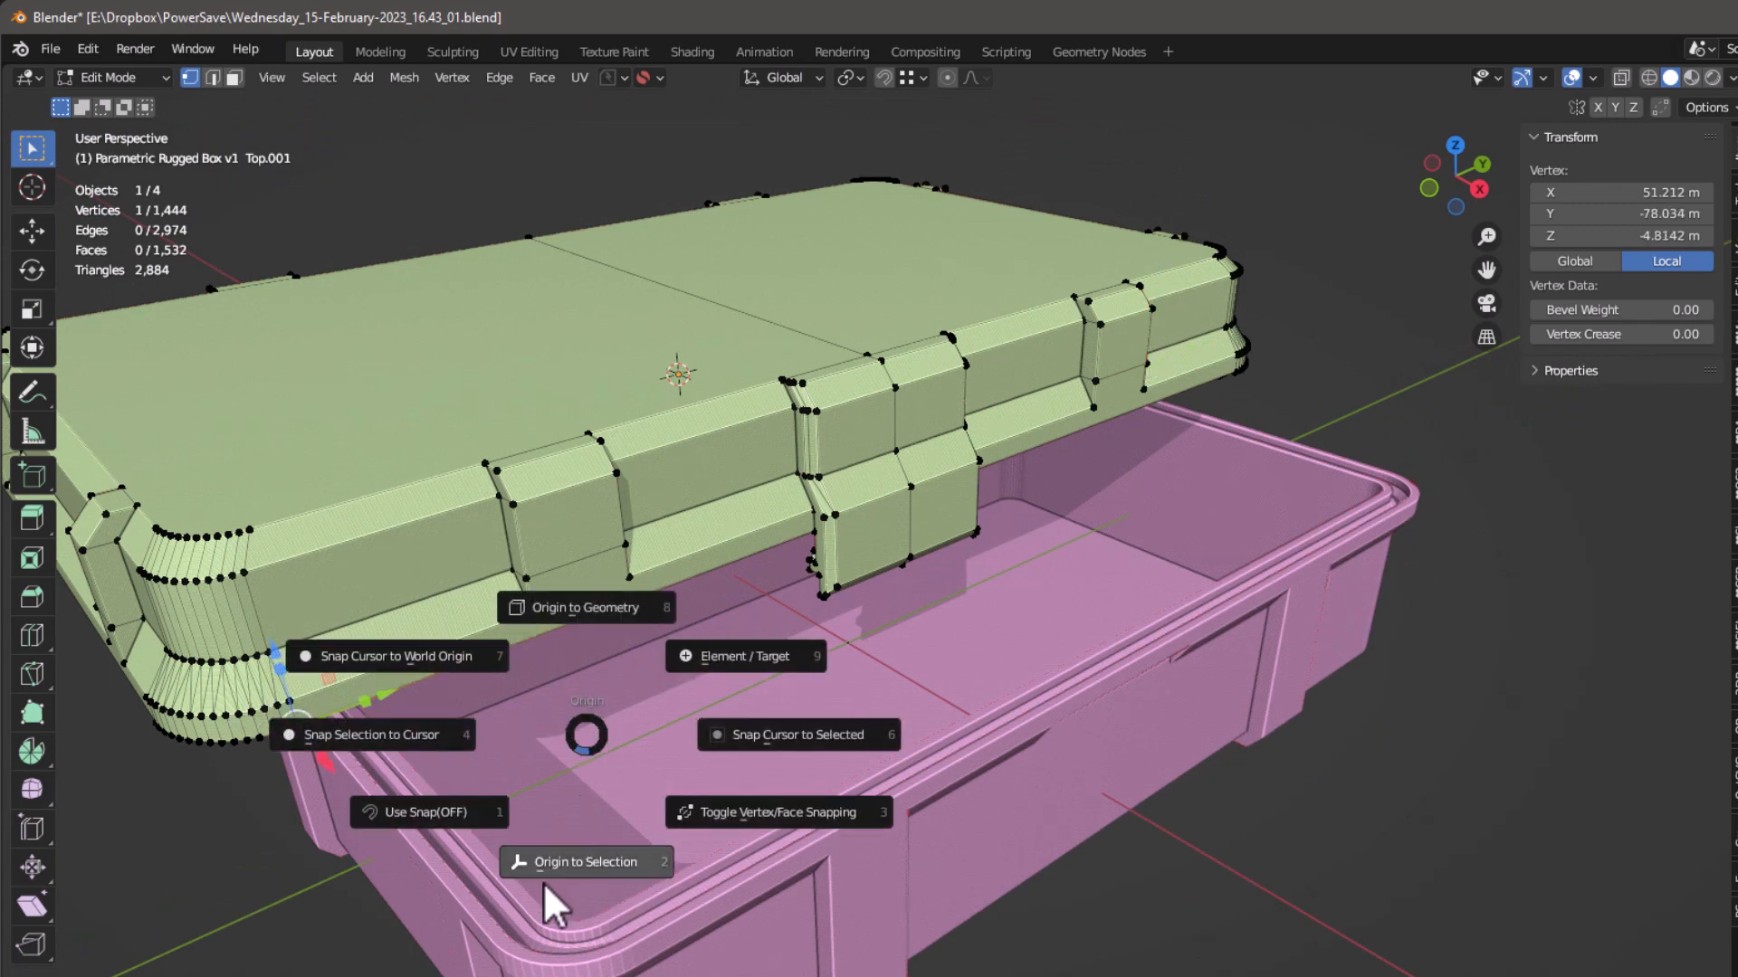
{"action": "mouse_move", "coordinate": [599, 871]}
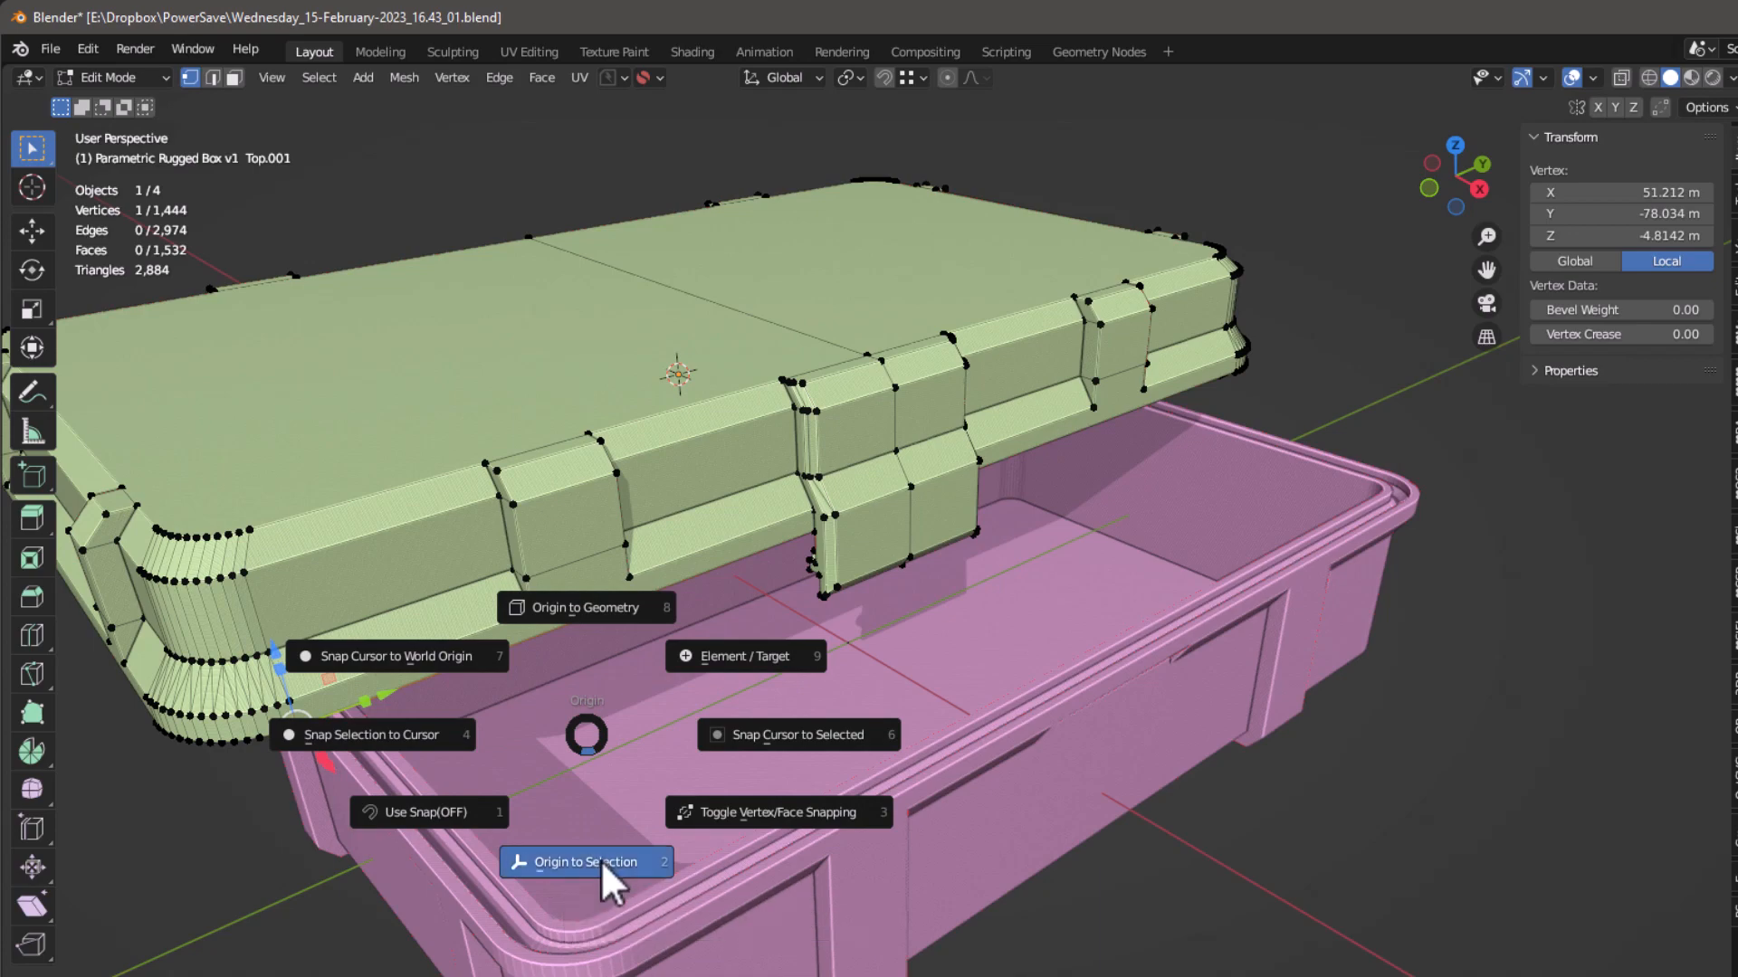
{"action": "left_click", "coordinate": [584, 862]}
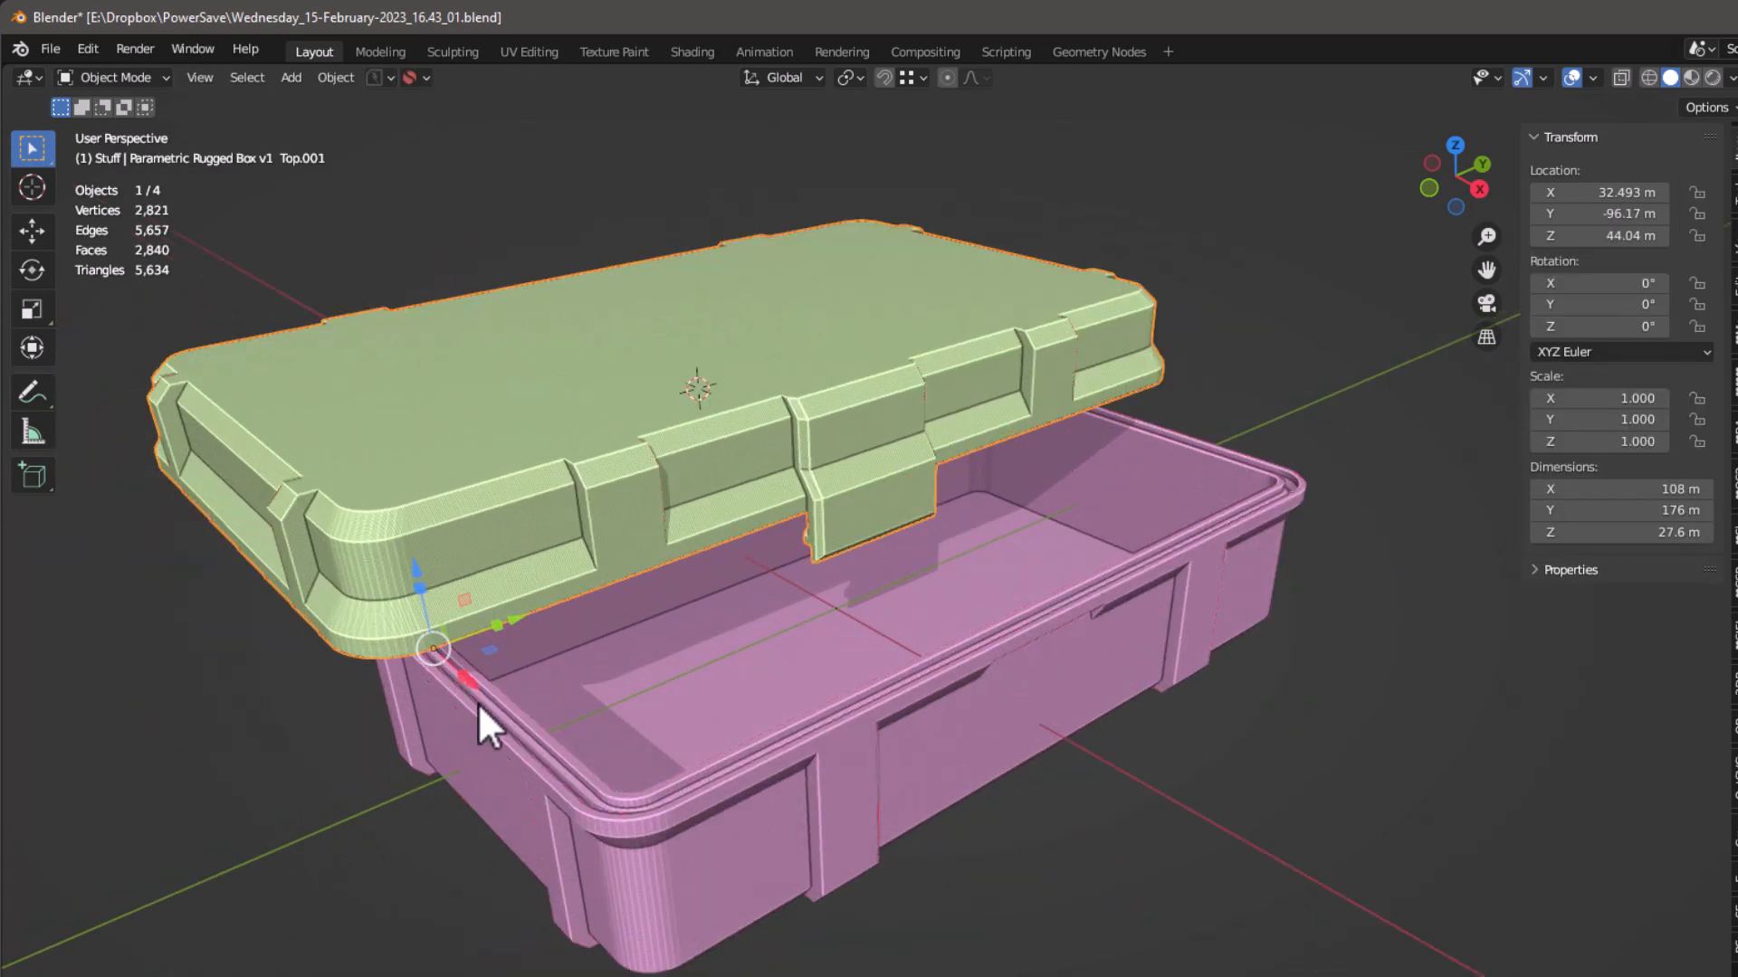